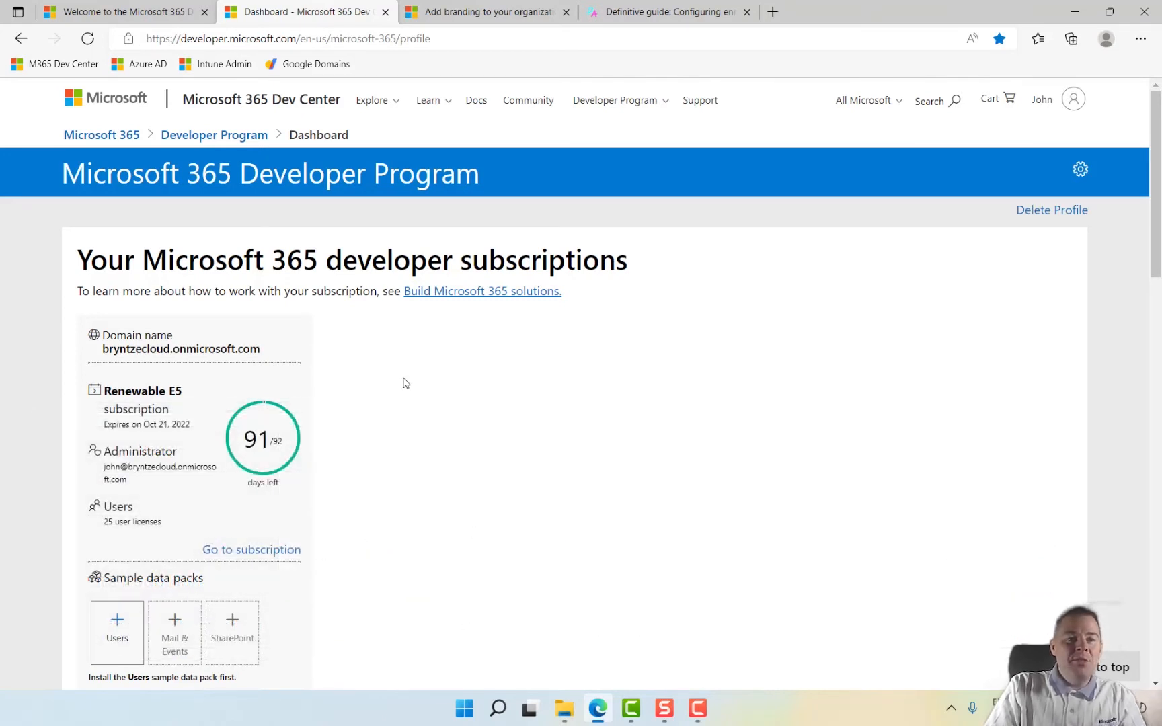
mouse_move(146, 64)
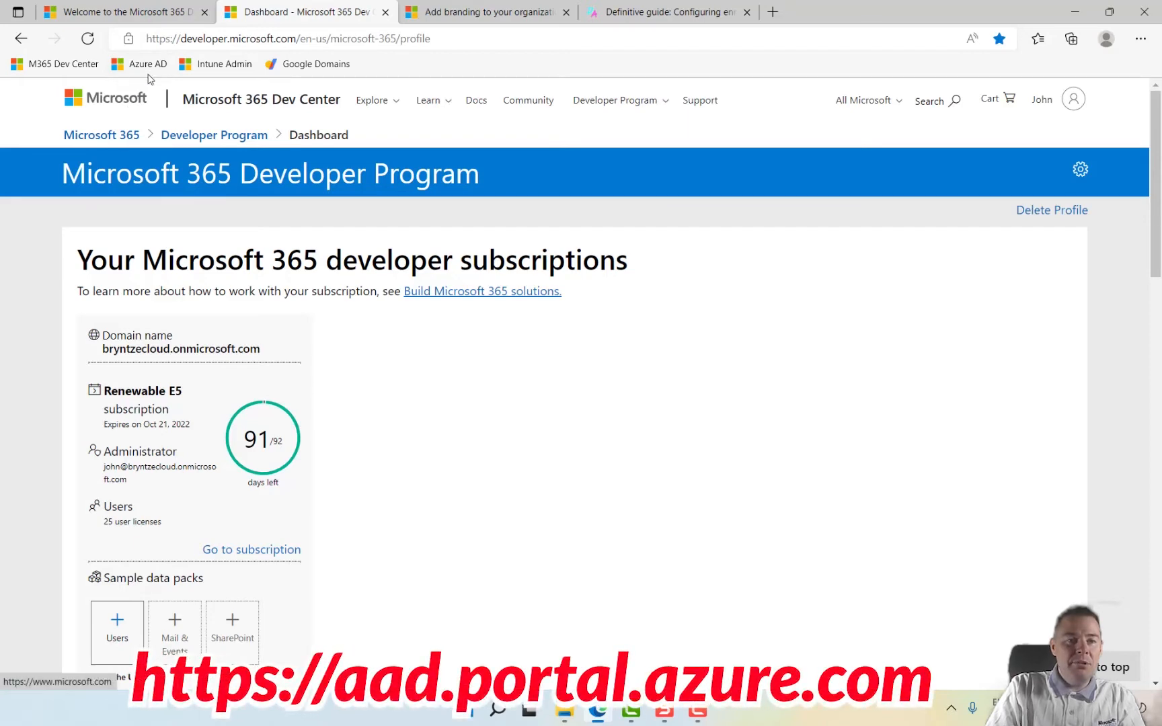
Step: Open aad.portal.azure.com and submit the tenant's onmicrosoft.com administrator account
left_click(148, 64)
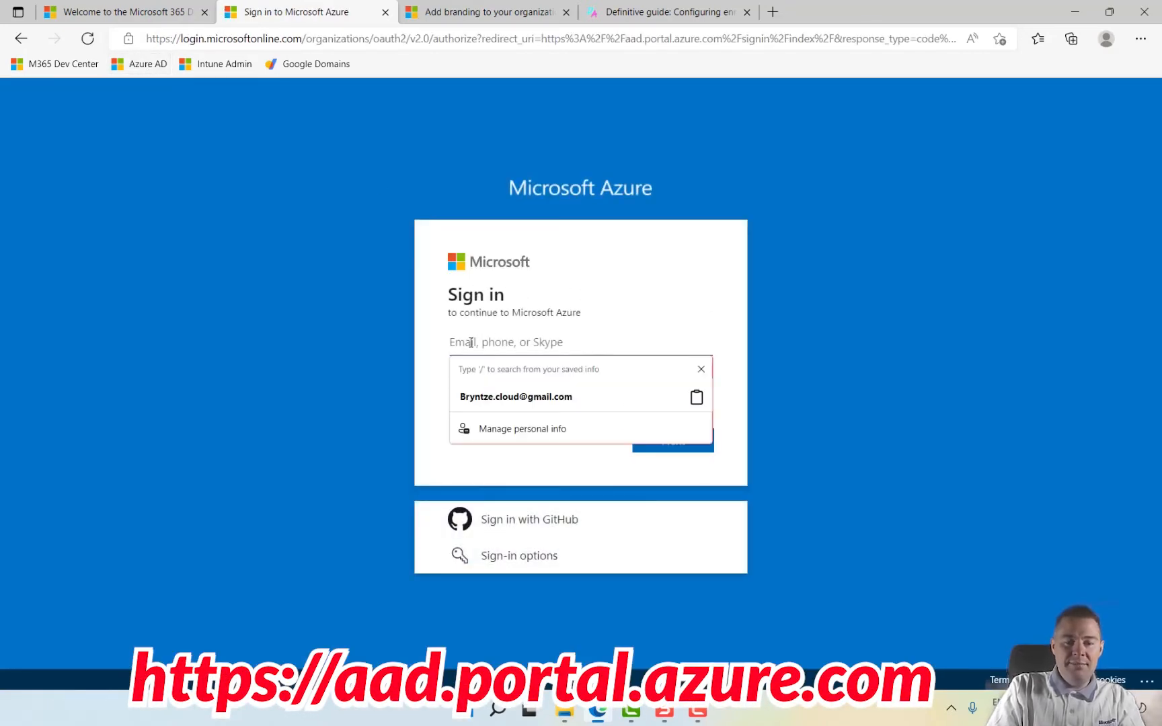
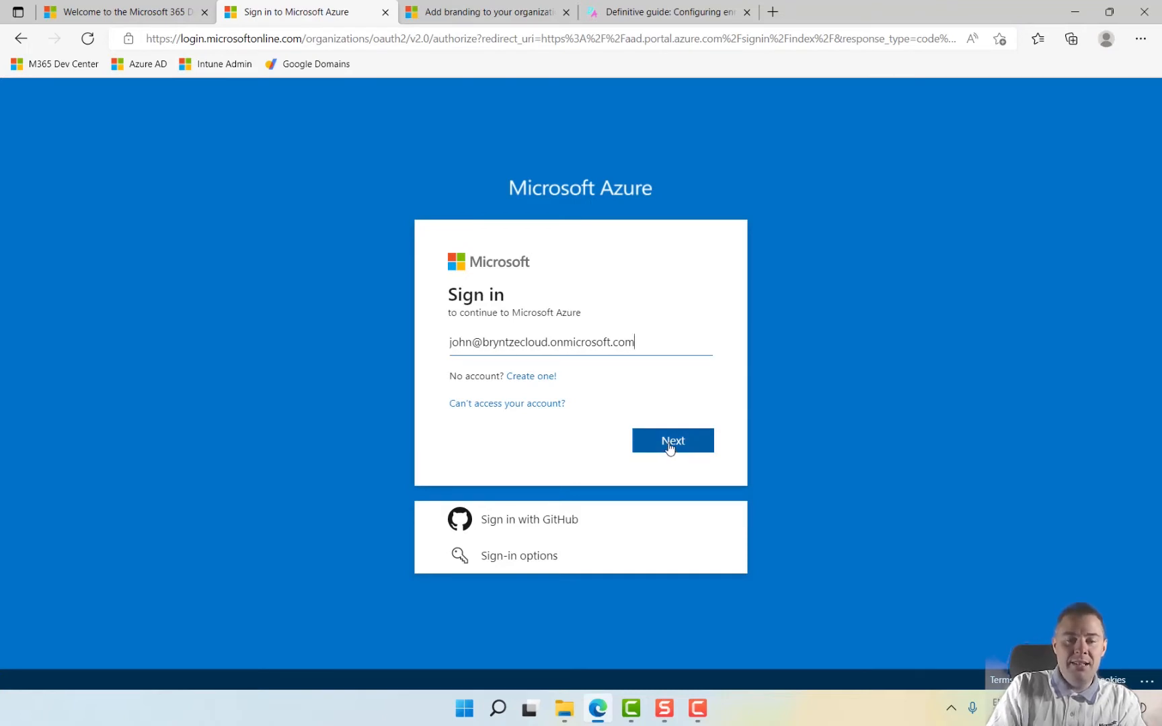
left_click(671, 440)
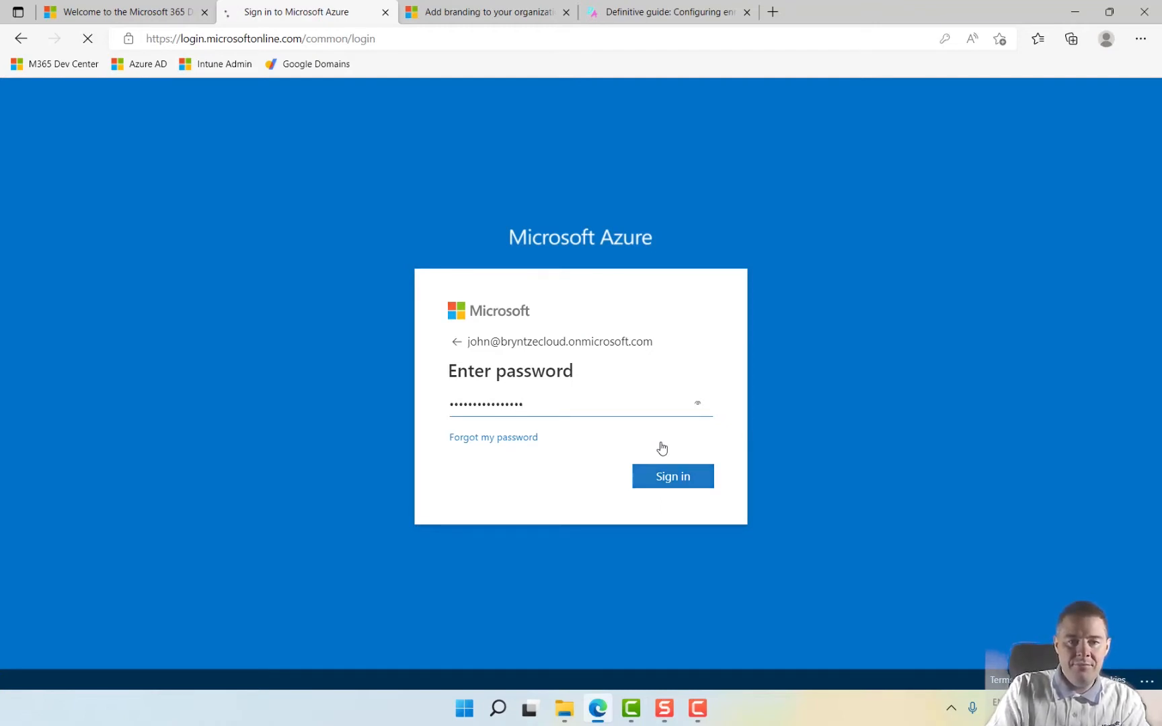
Step: Sign in with the password, save it in the browser, and stay signed in
left_click(671, 476)
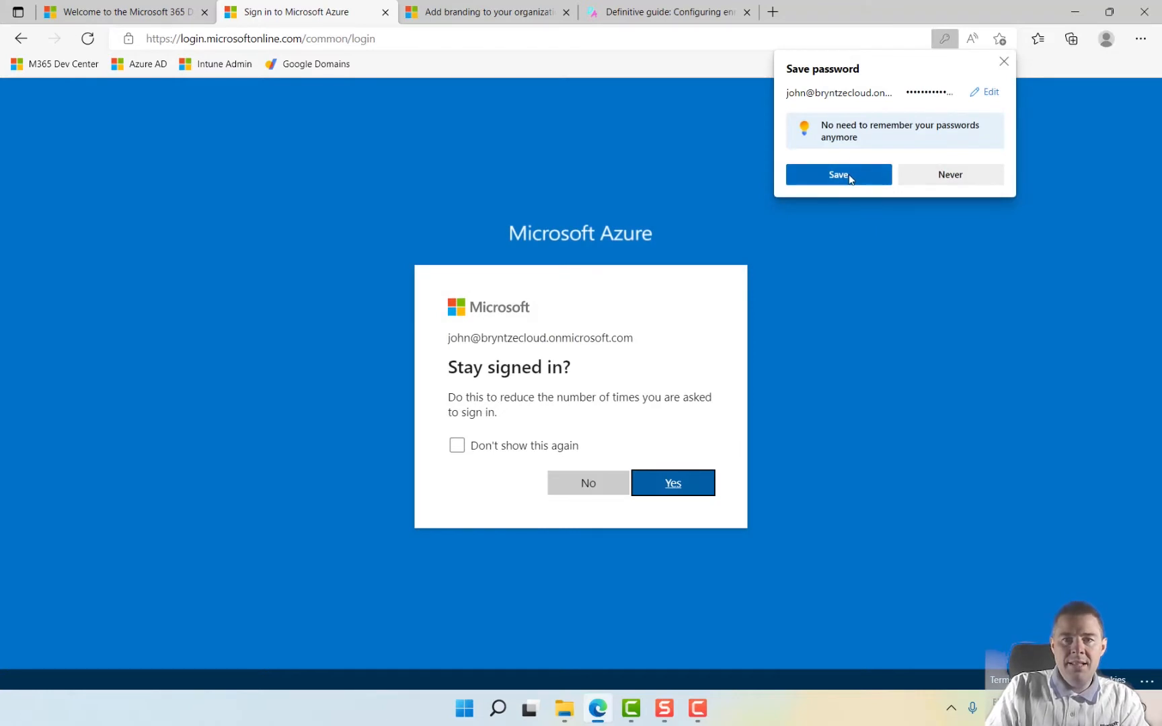
left_click(838, 174)
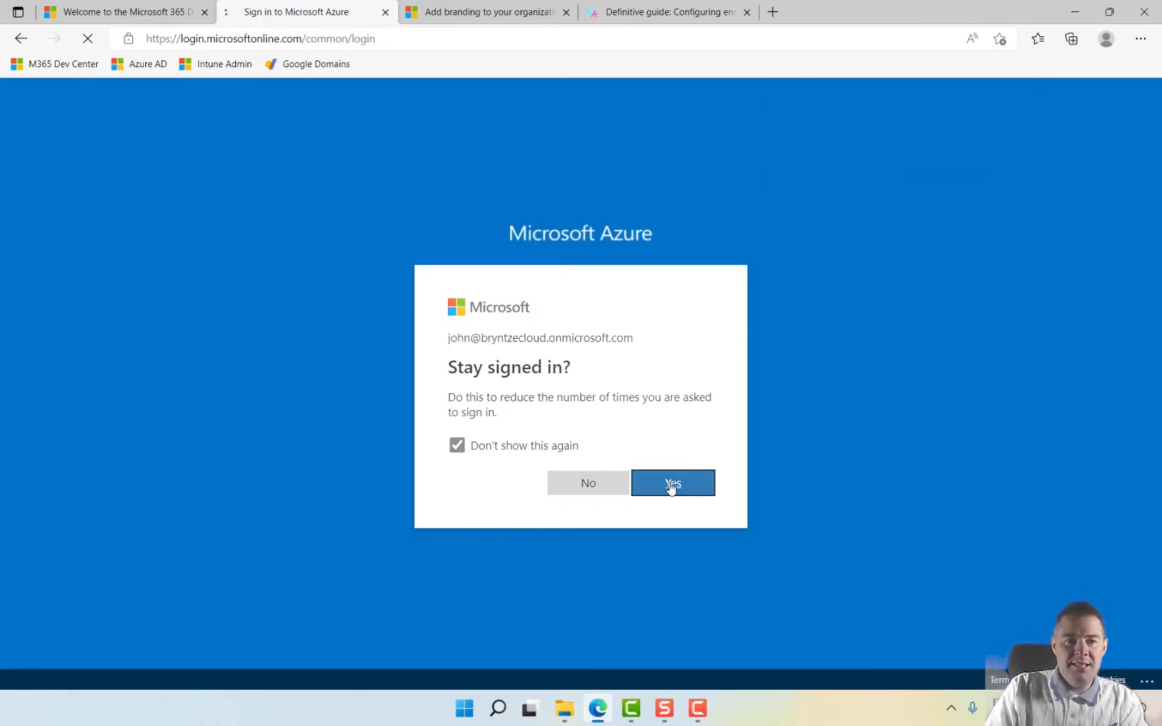
left_click(671, 482)
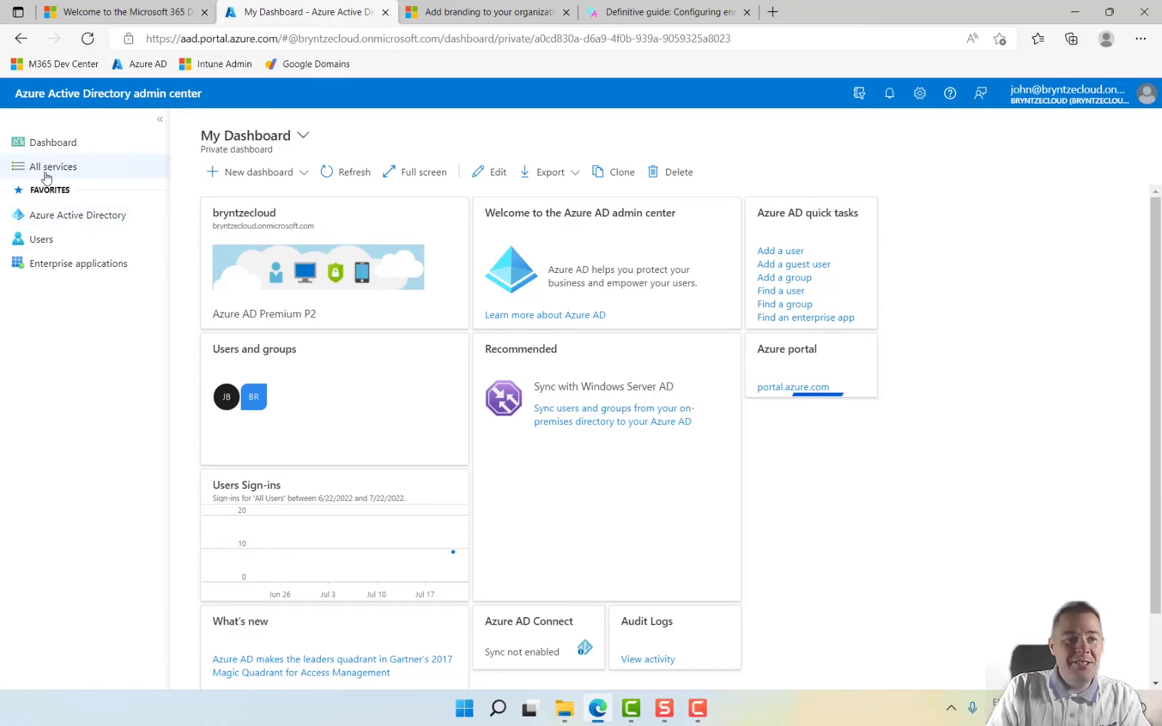
mouse_move(77, 215)
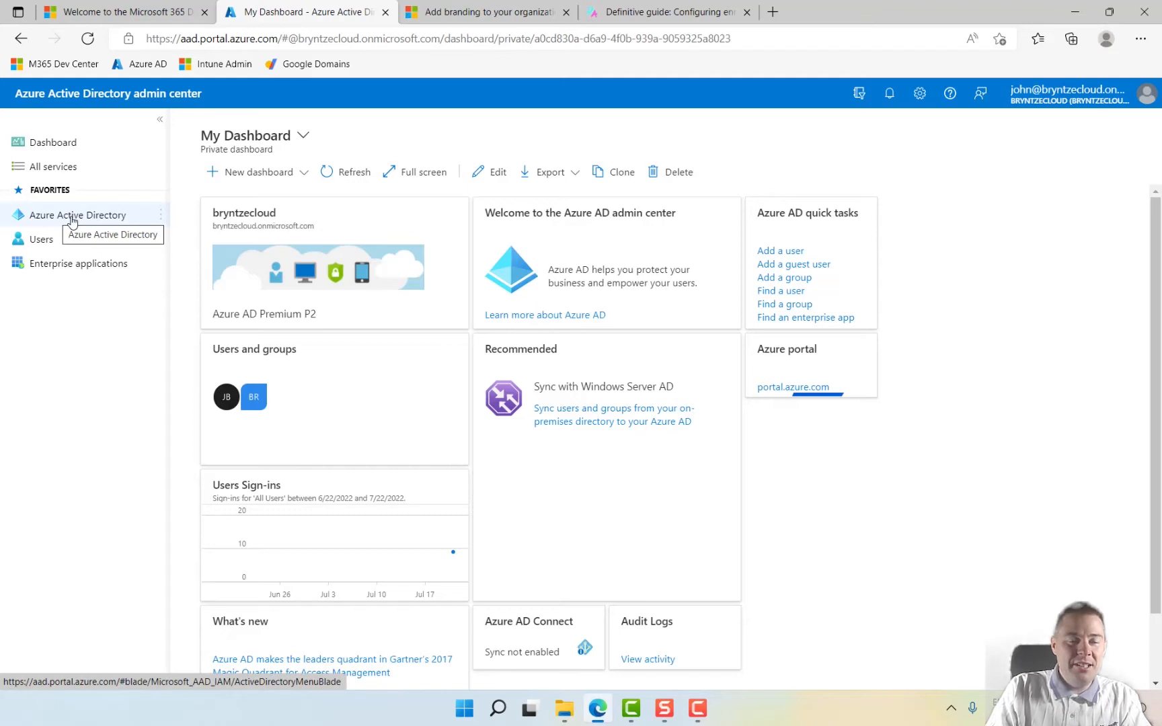
Step: Open Azure Active Directory from Favorites and go to Company branding under Manage
left_click(78, 215)
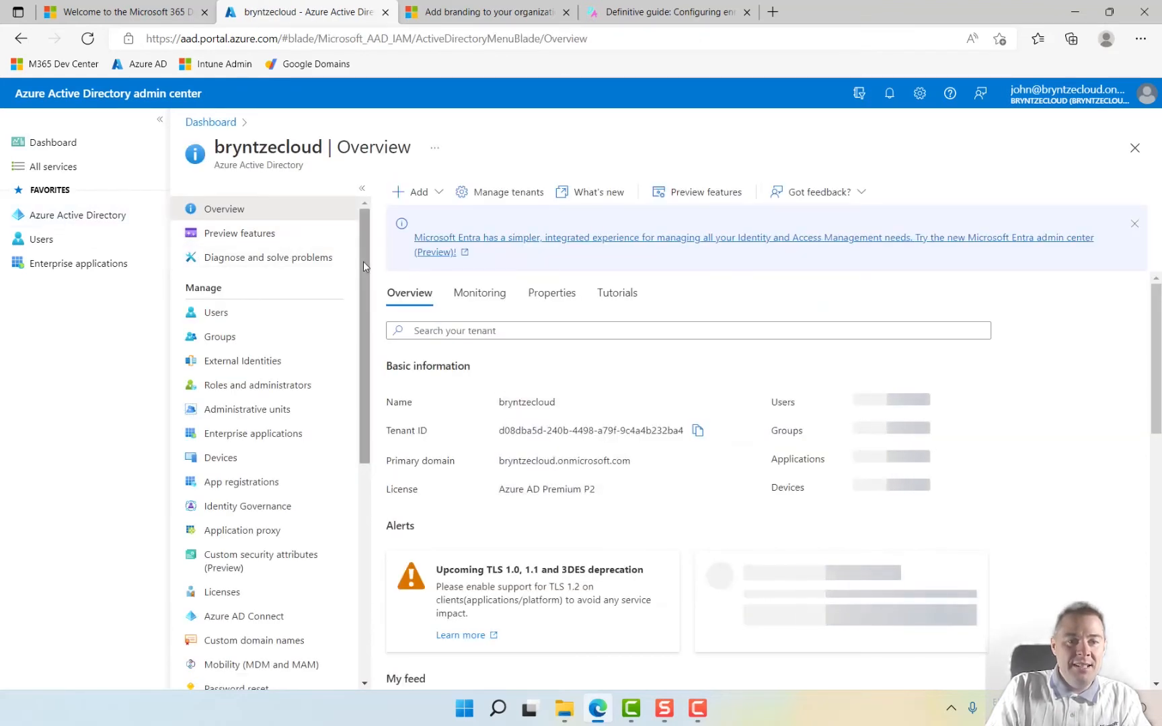
scroll("down", 3)
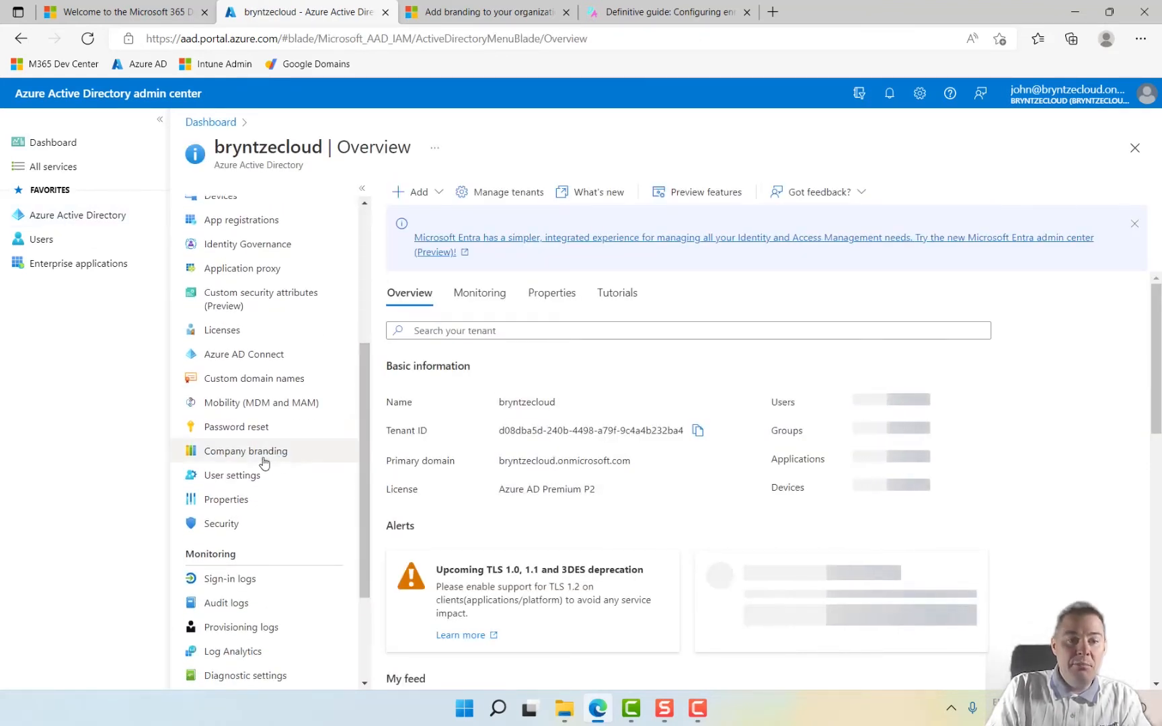
left_click(245, 451)
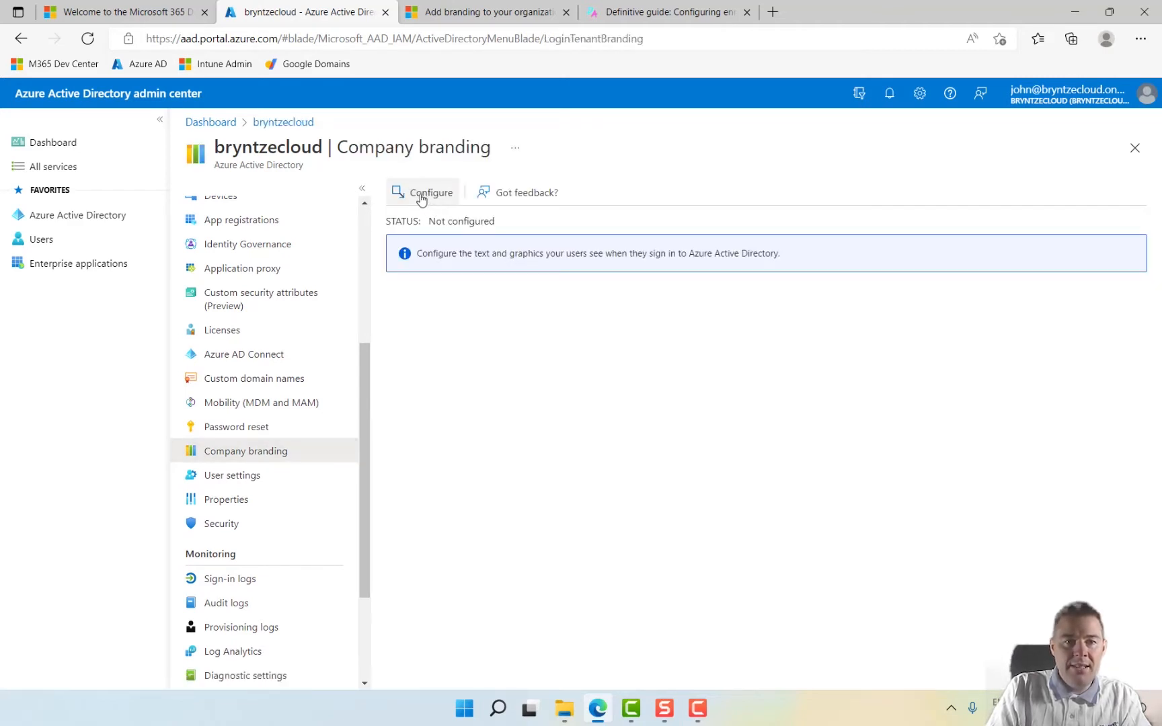
Step: Start Configure and upload JBNBackground300kb.jpg as the sign-in page background image
left_click(430, 192)
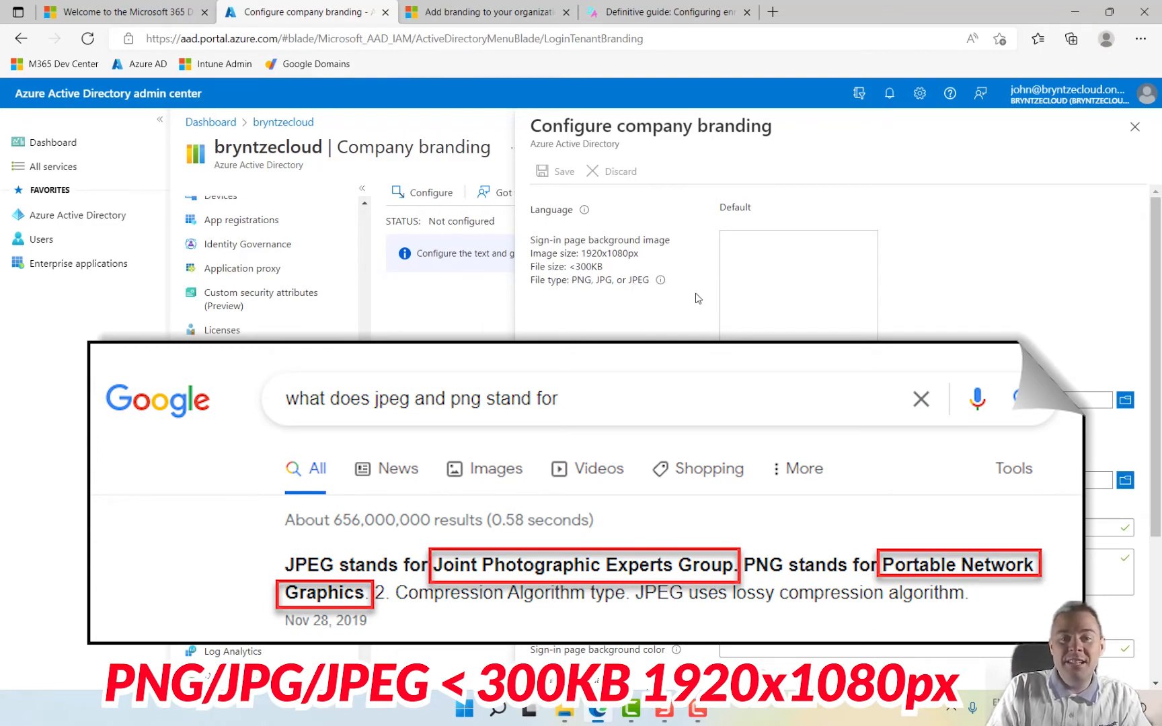
mouse_move(828, 336)
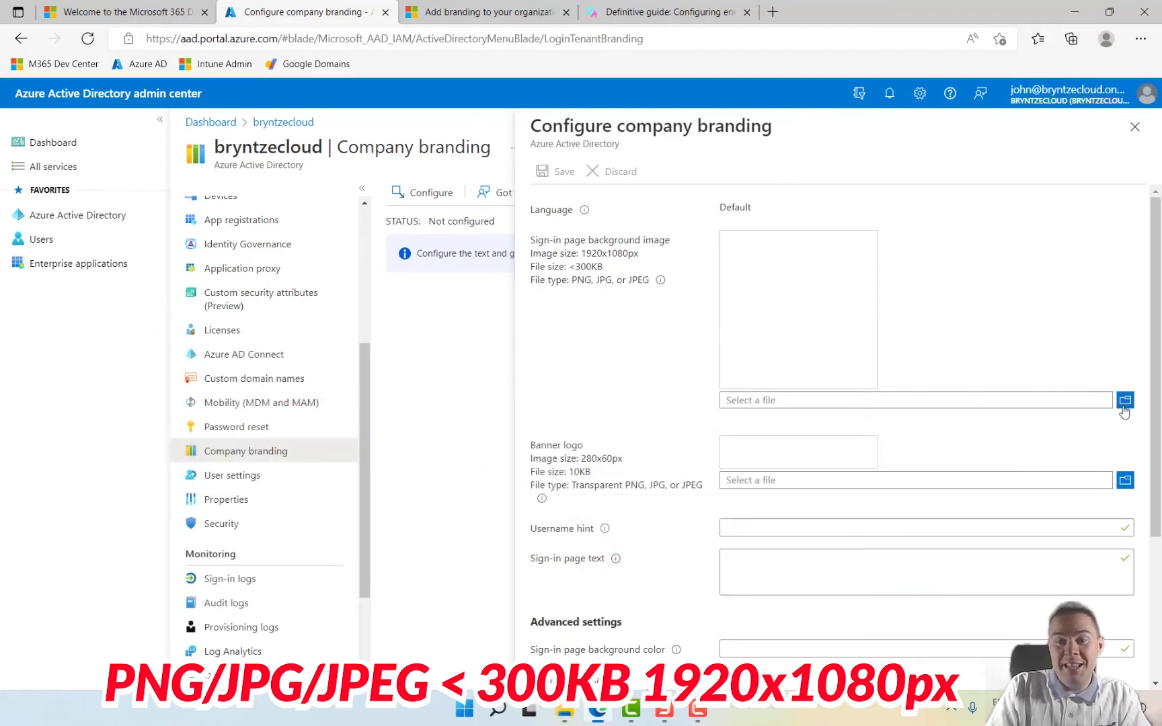
mouse_move(1126, 400)
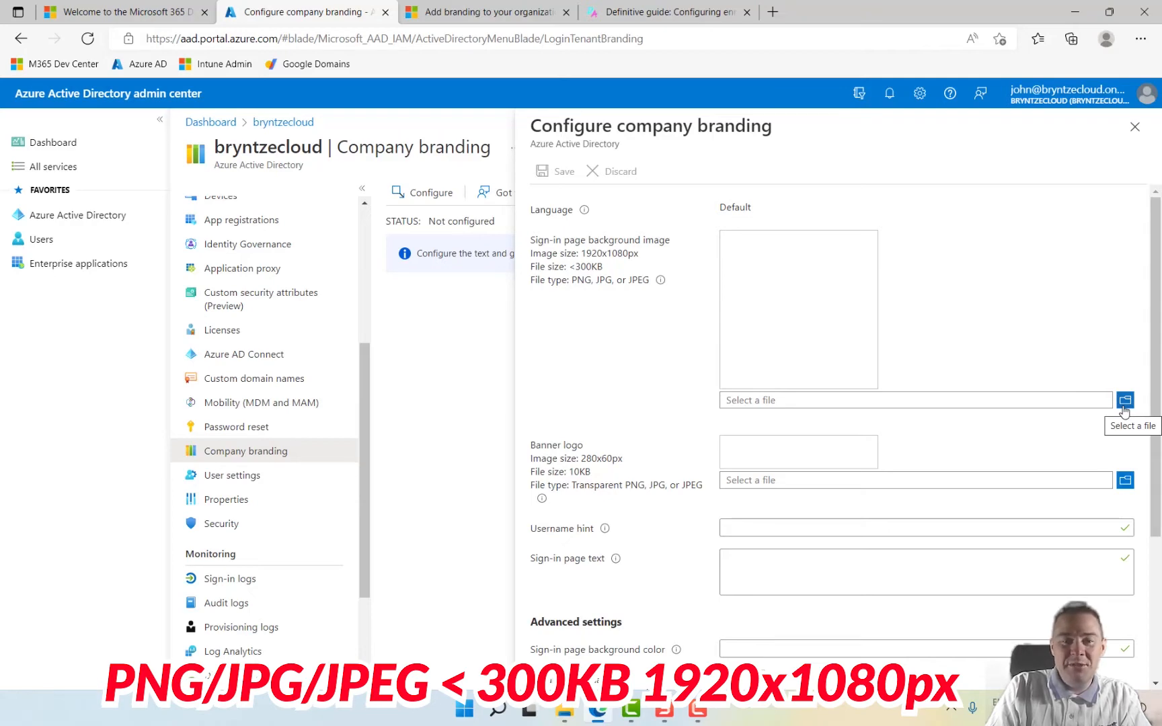
left_click(1125, 400)
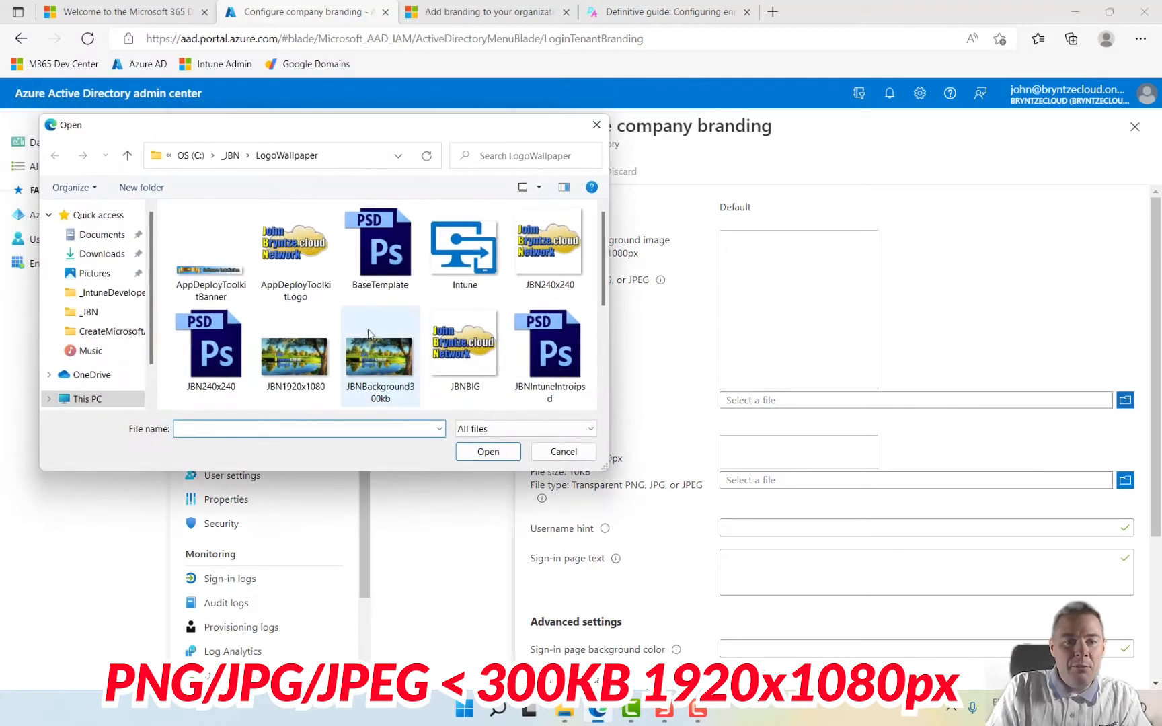
left_click(379, 356)
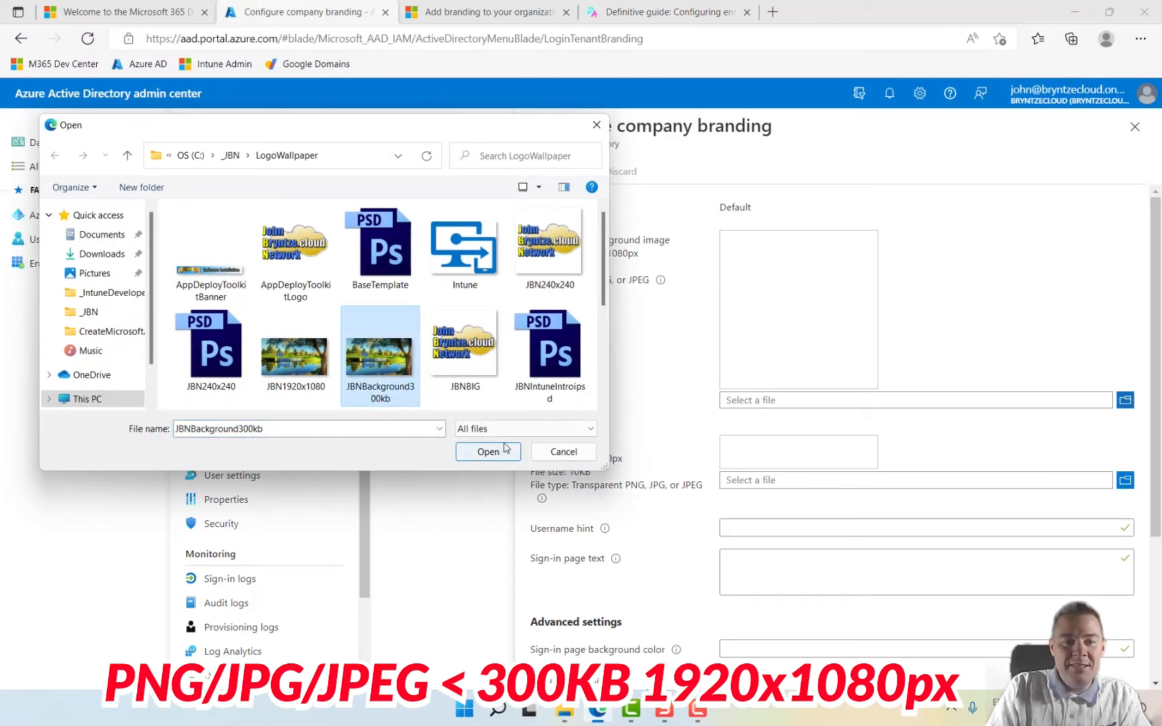
left_click(487, 452)
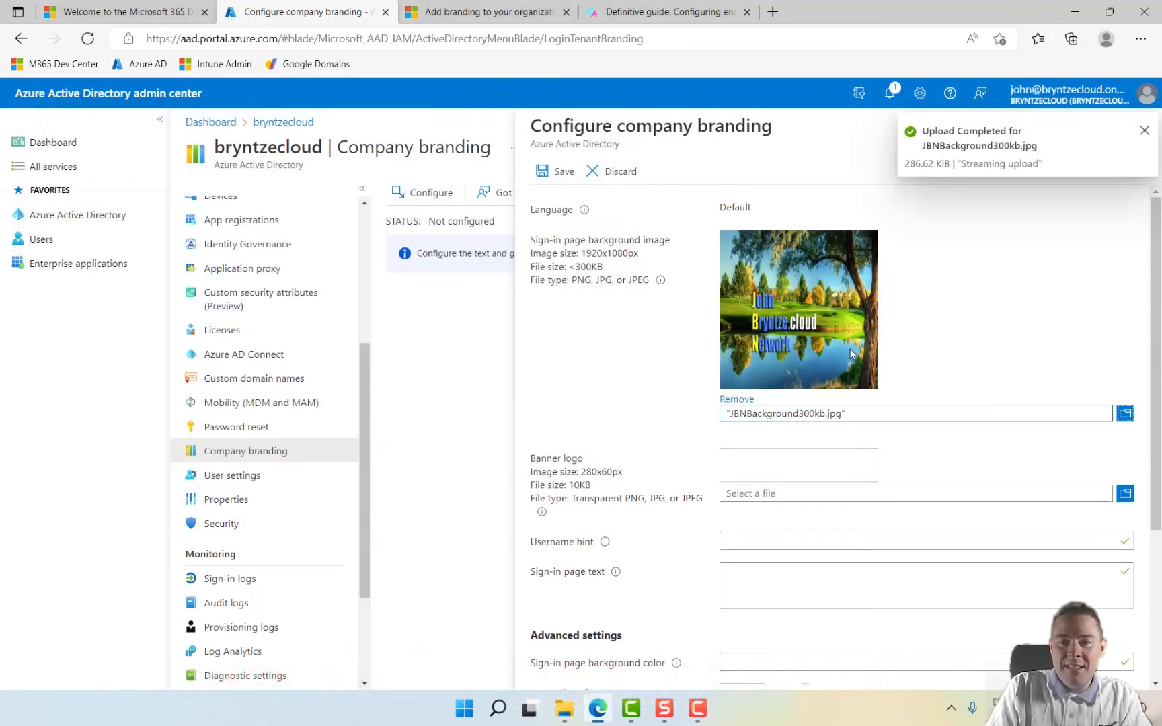
mouse_move(900, 334)
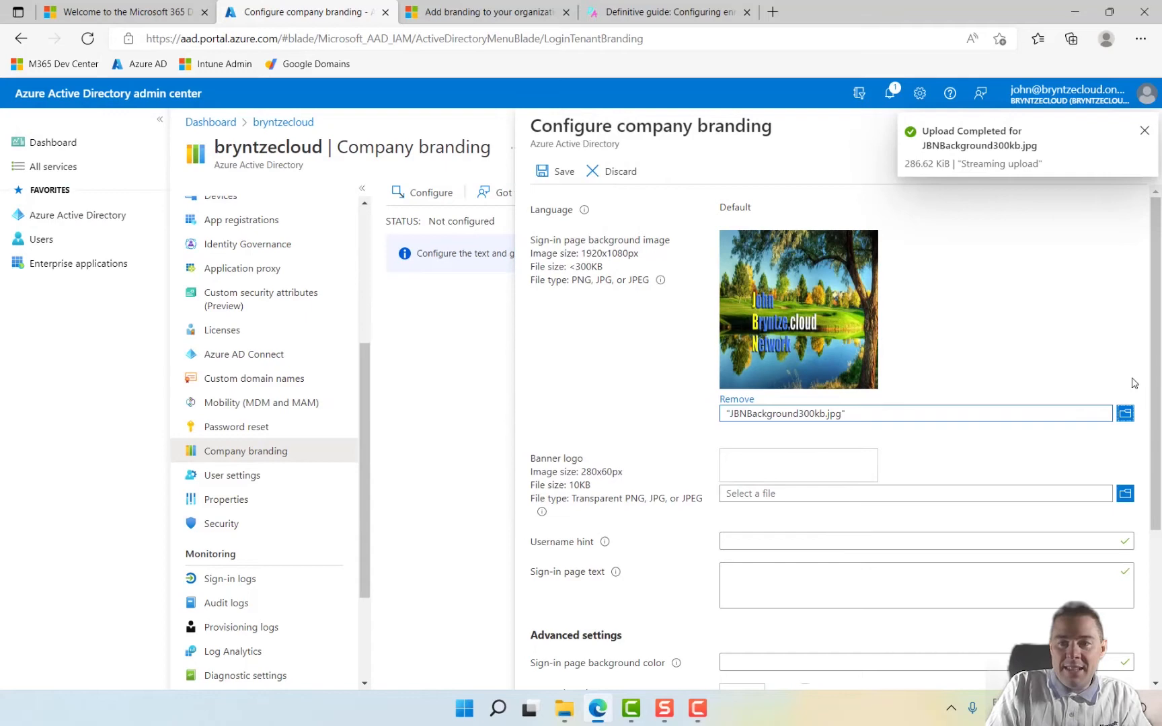
Step: Try banner logo files until the under-10KB JBN-logo2.jpg uploads successfully
scroll("down", 3)
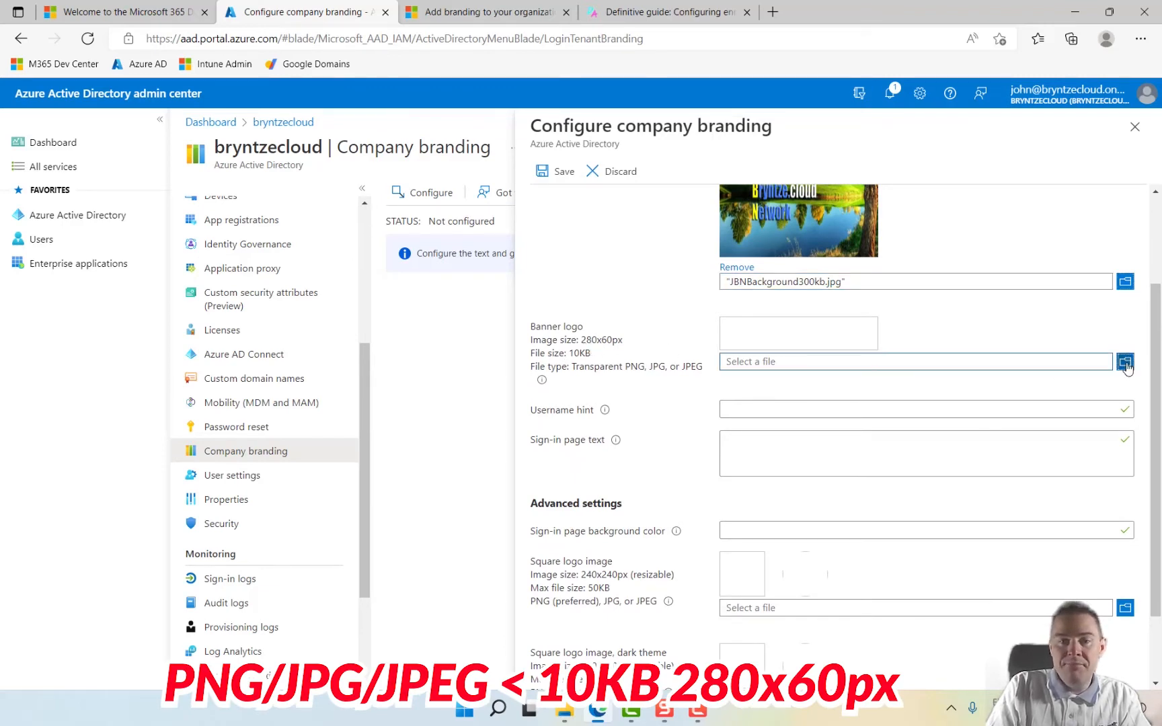
left_click(1126, 362)
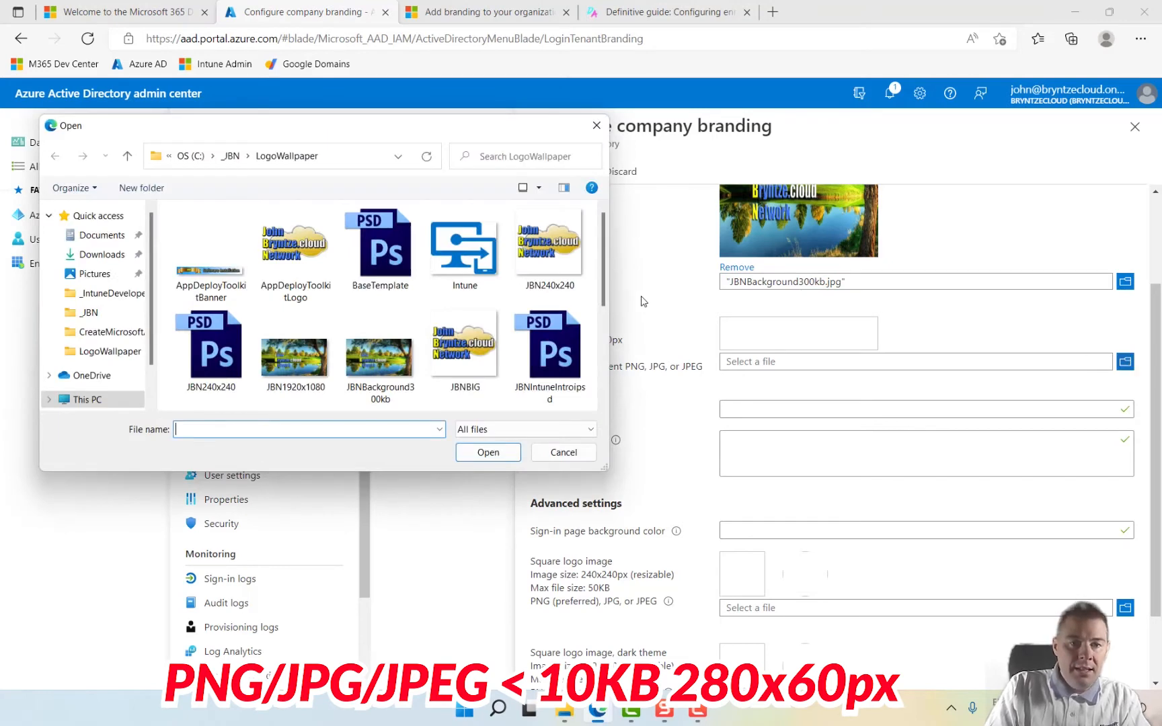
left_click(549, 245)
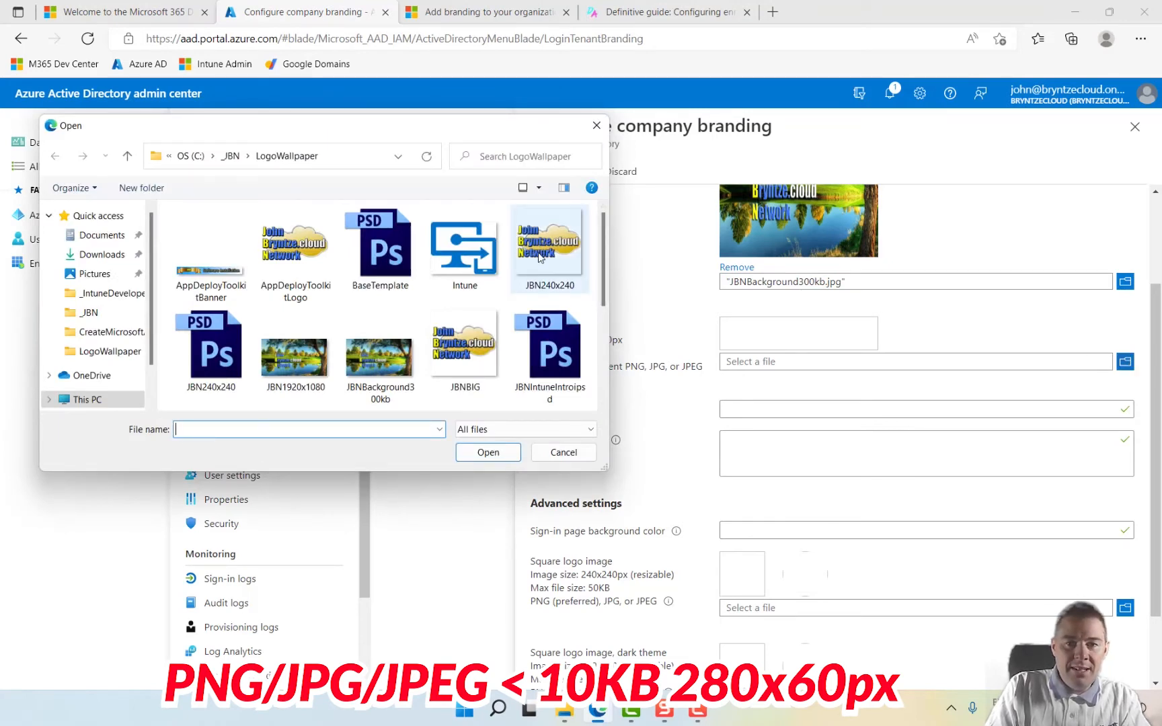
left_click(487, 452)
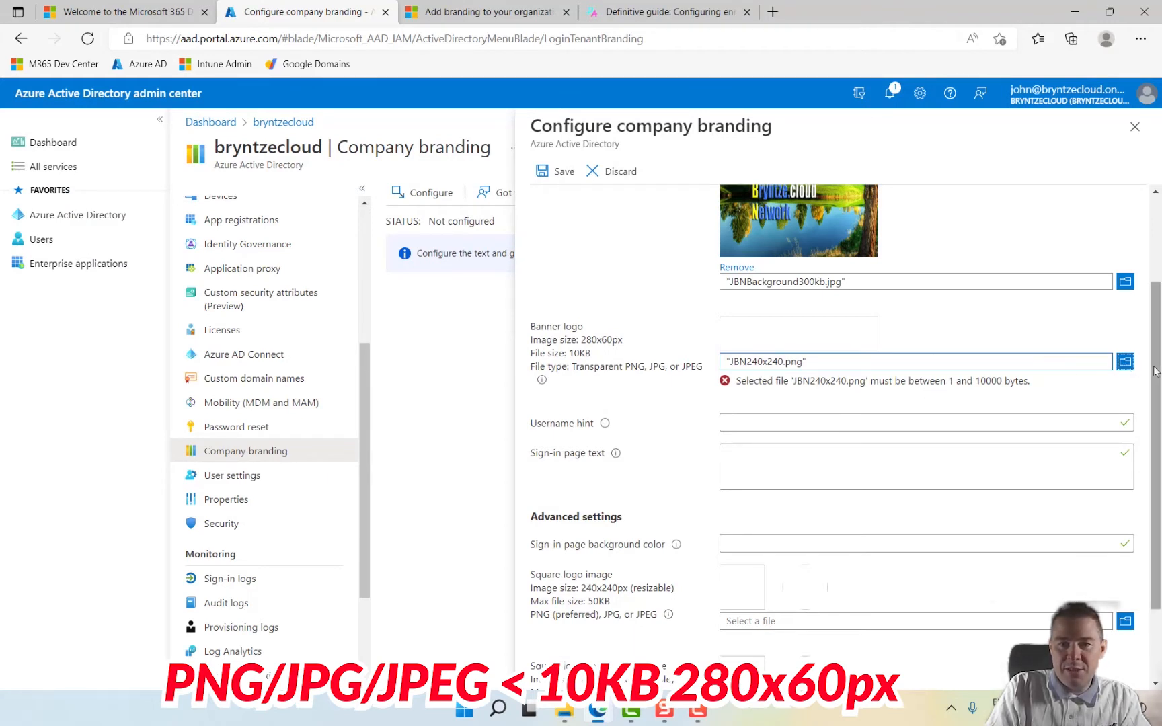
left_click(1125, 362)
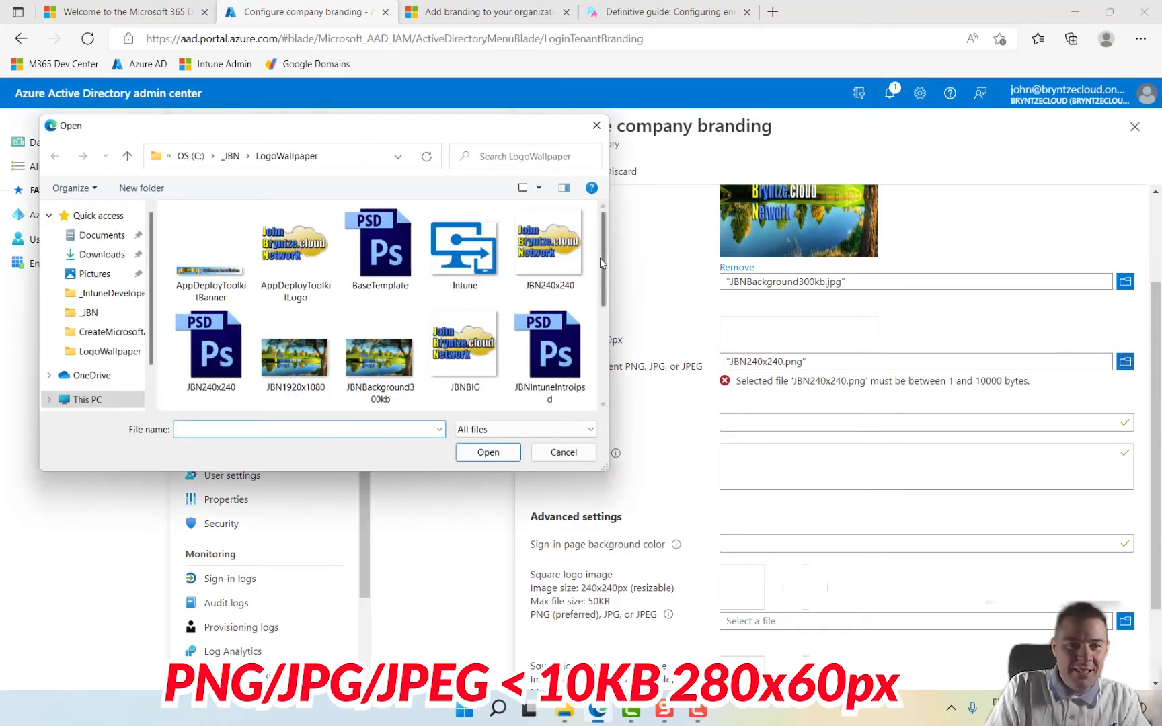
scroll("down", 3)
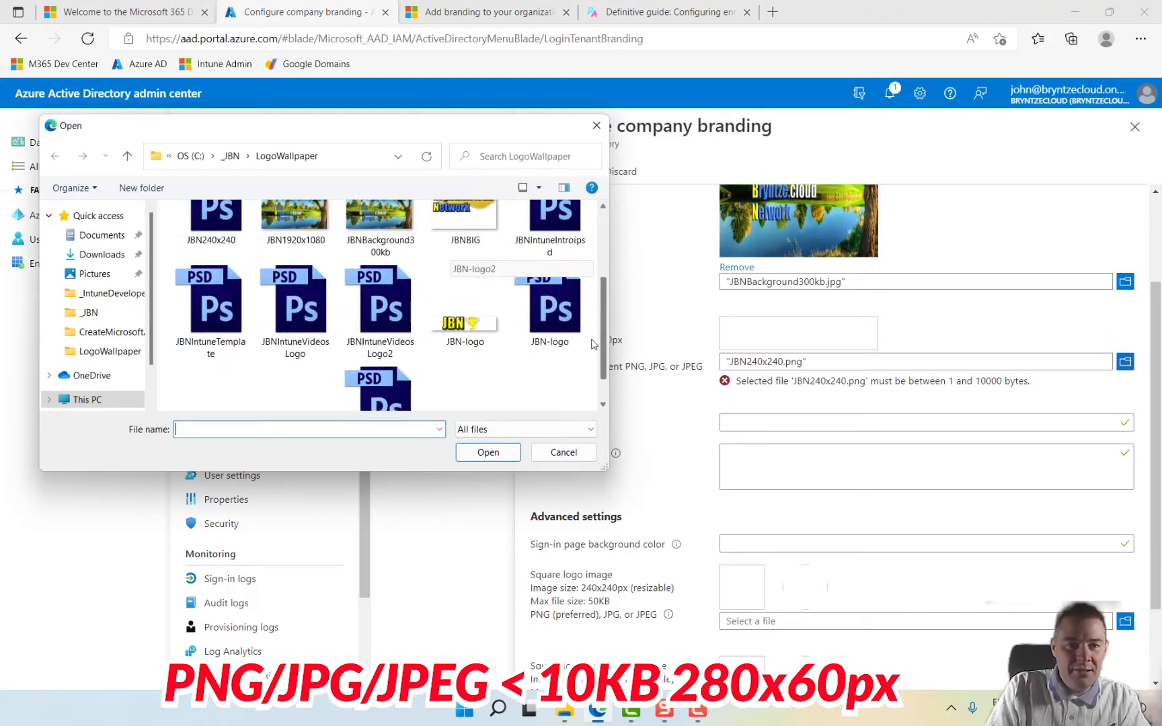
scroll("down", 3)
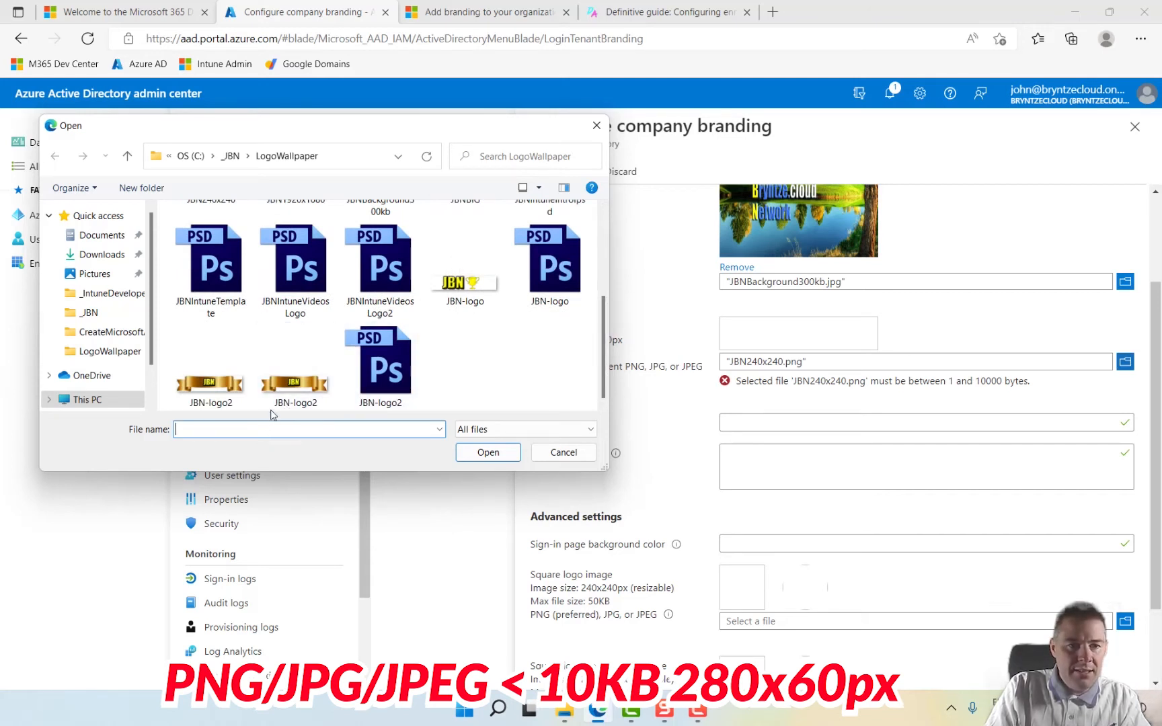
mouse_move(294, 383)
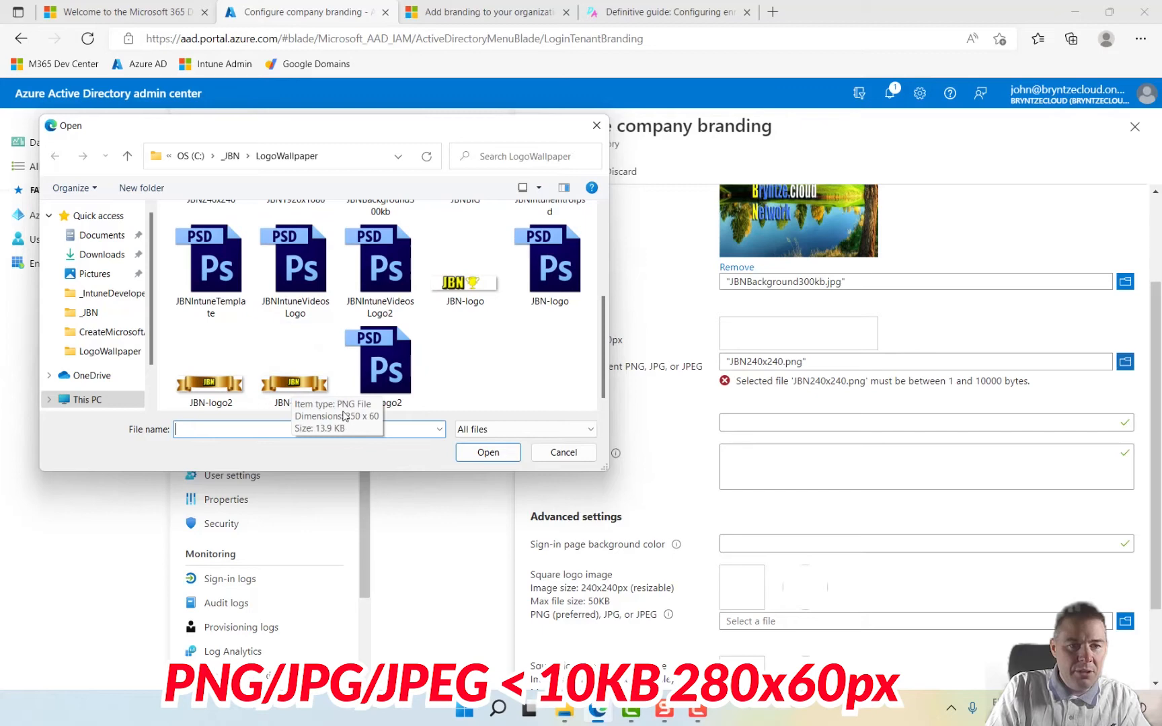
left_click(487, 452)
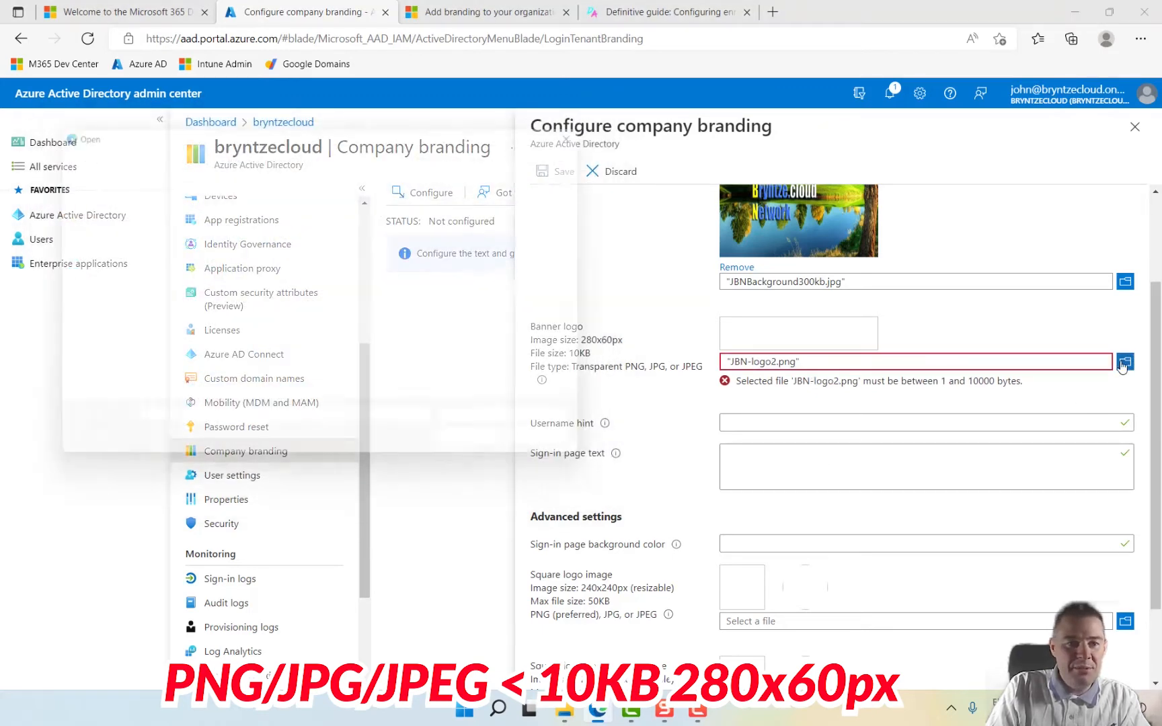
left_click(1124, 362)
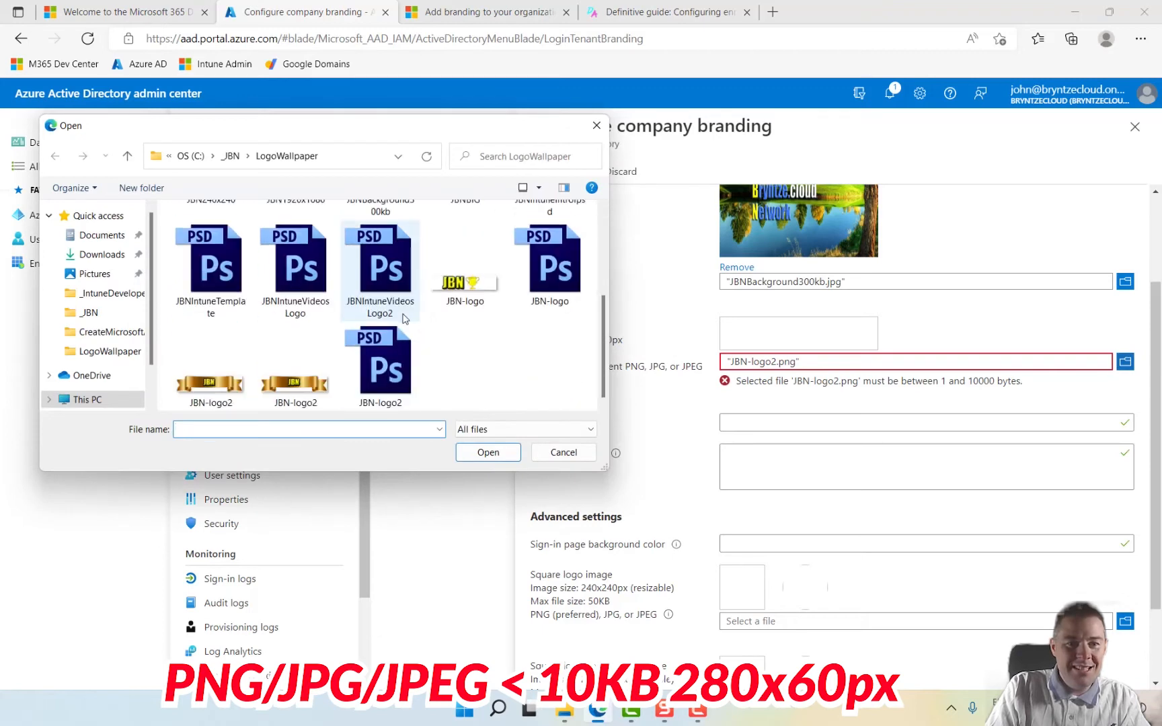
left_click(488, 452)
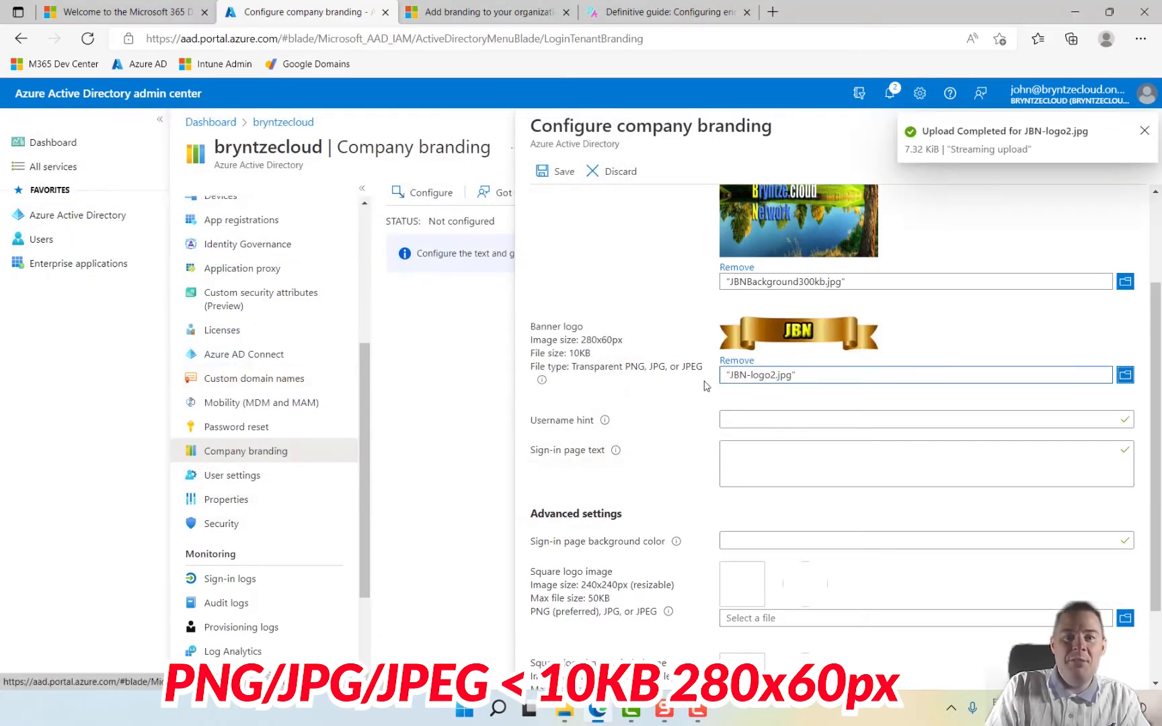
left_click(925, 420)
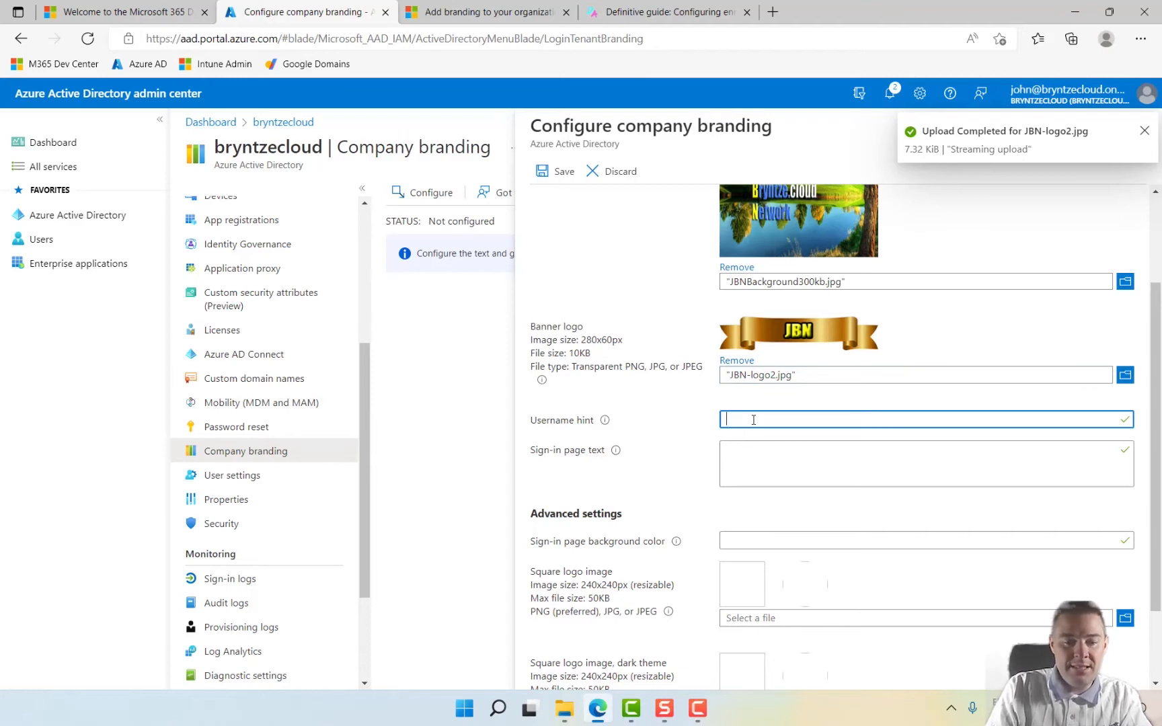
left_click(1145, 130)
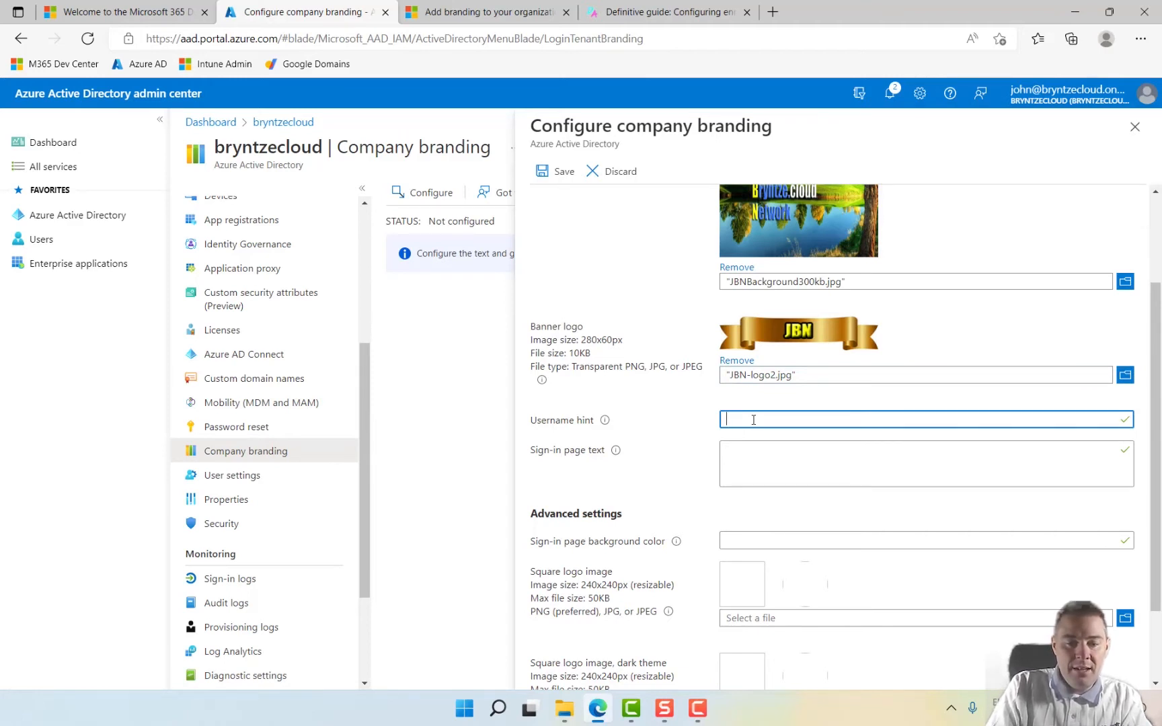
type("Your nam")
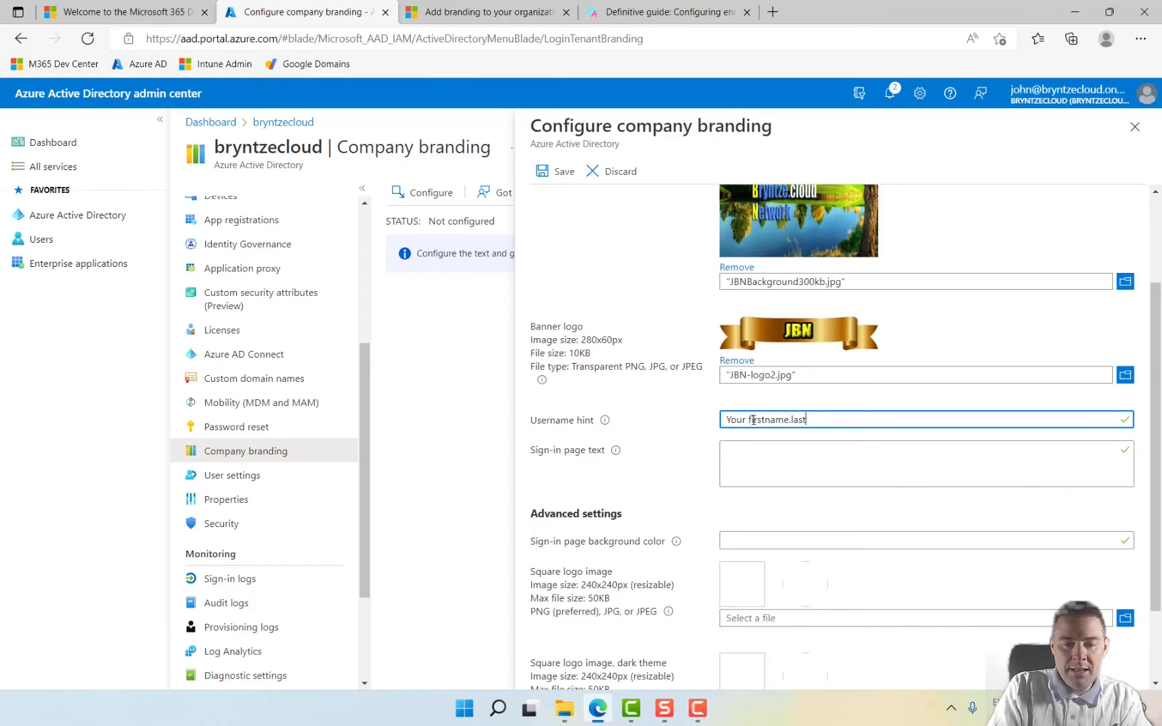
type("name")
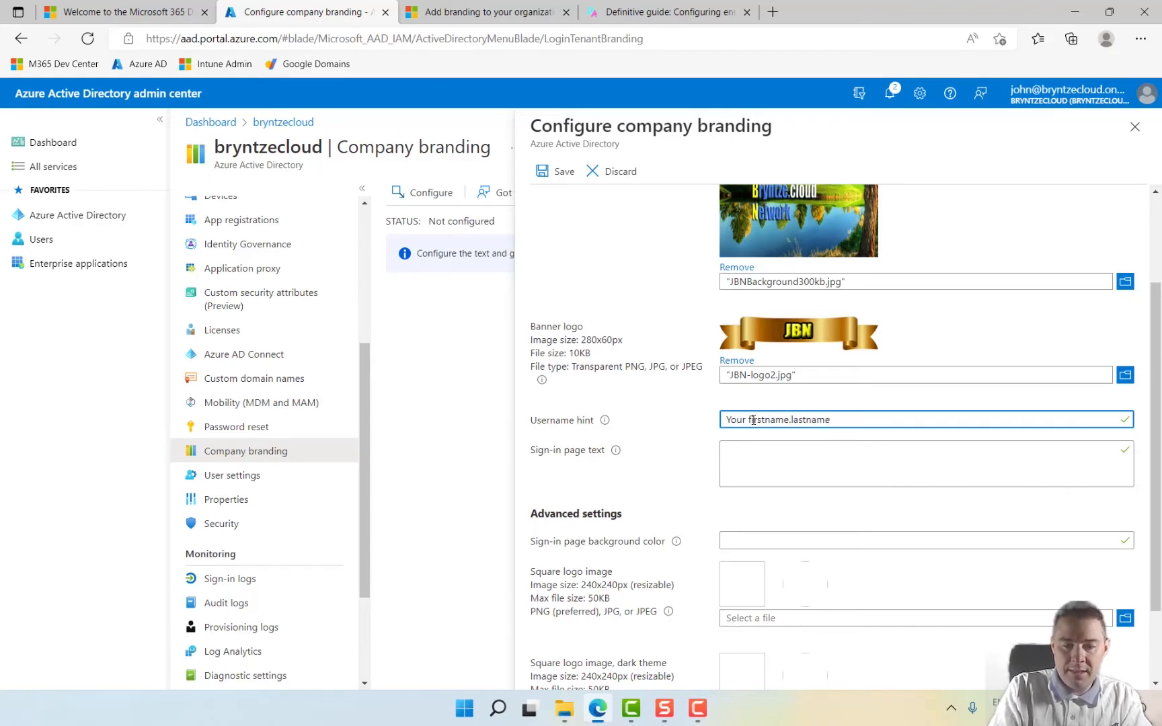
type("@")
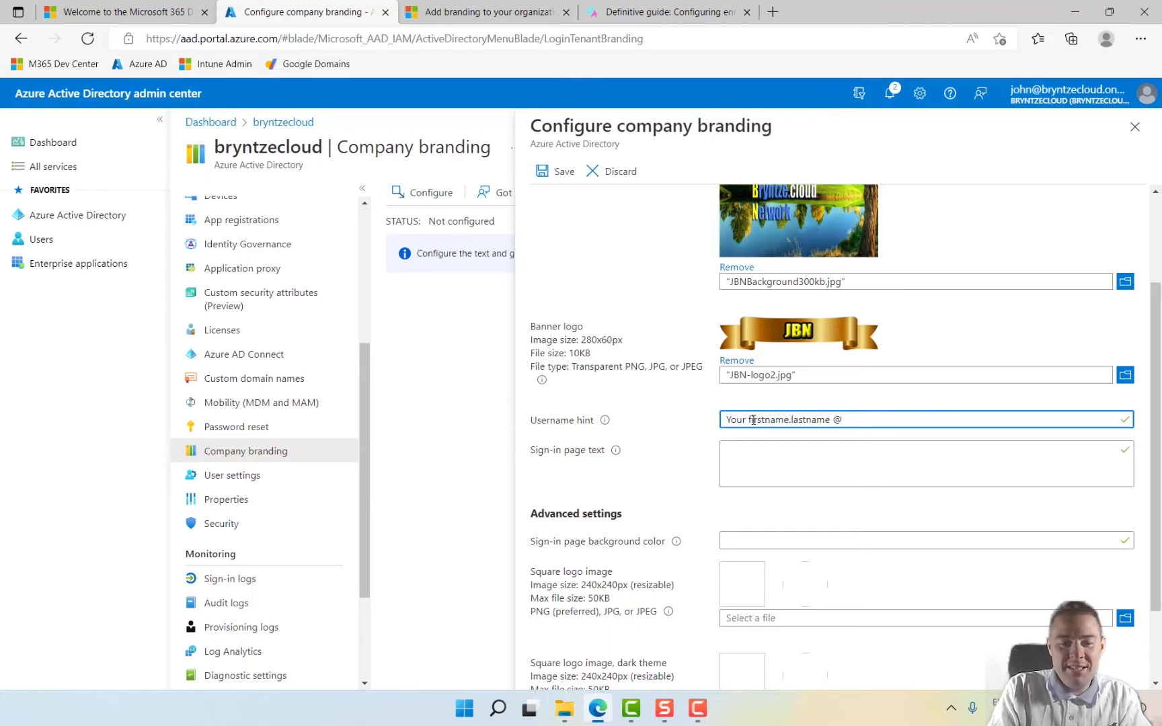
type("bryntze.")
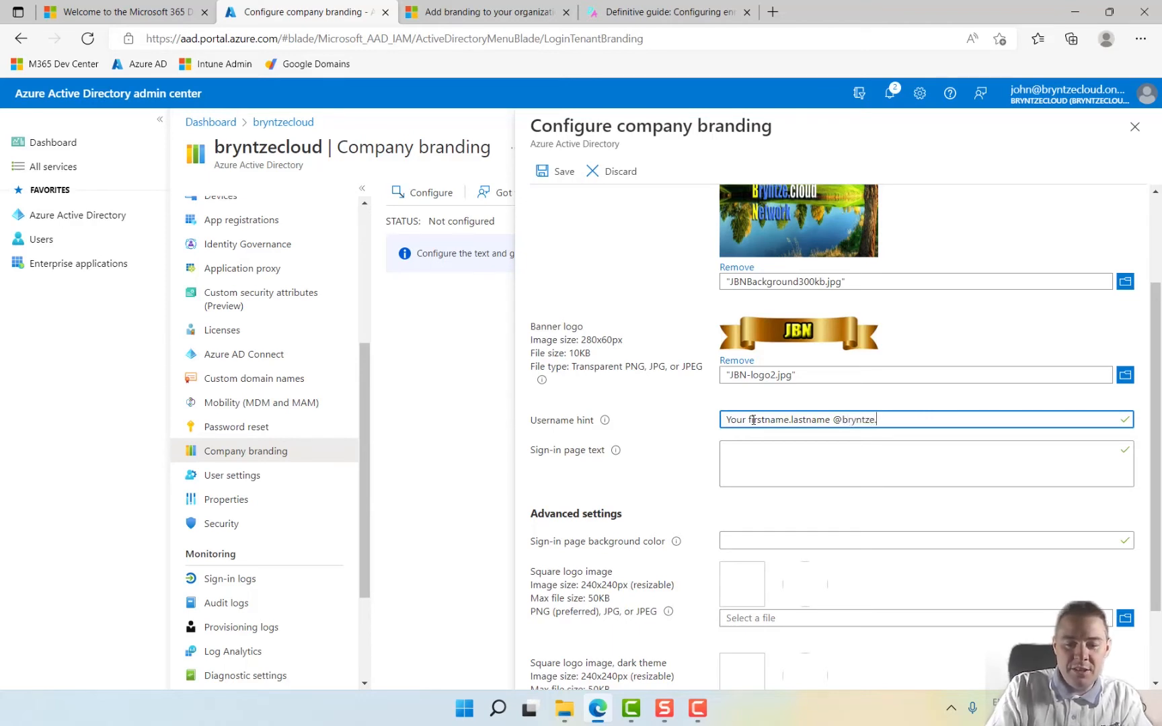
type("cloud")
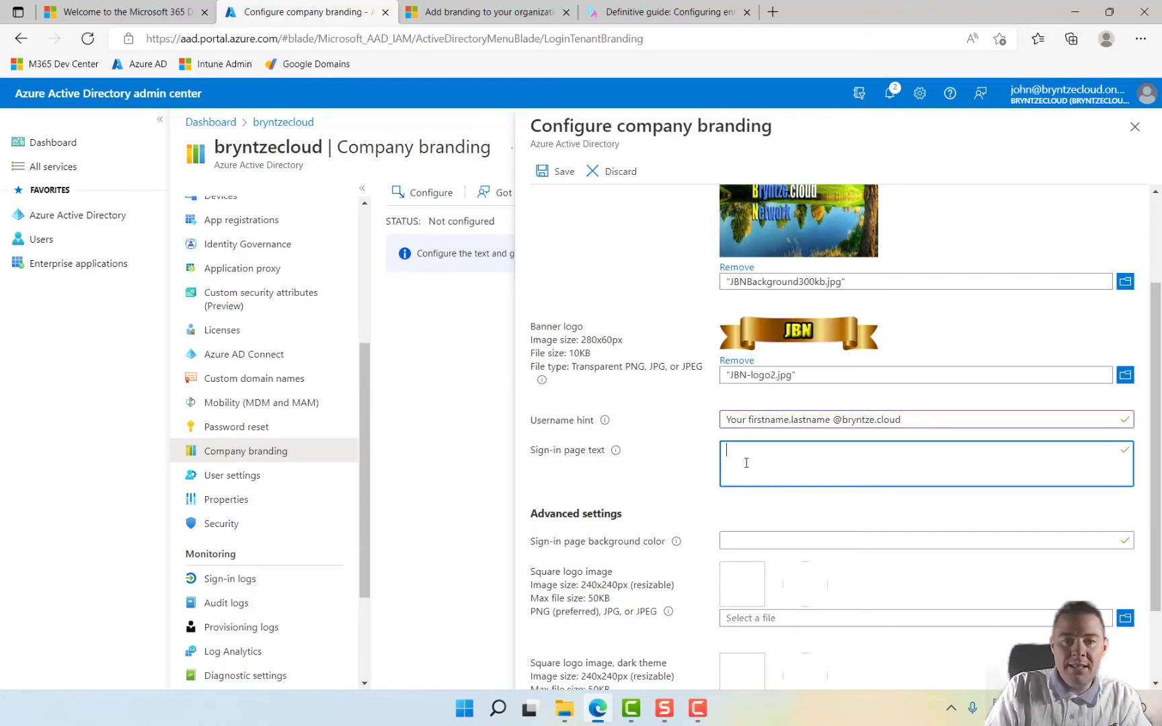
type("Welcome")
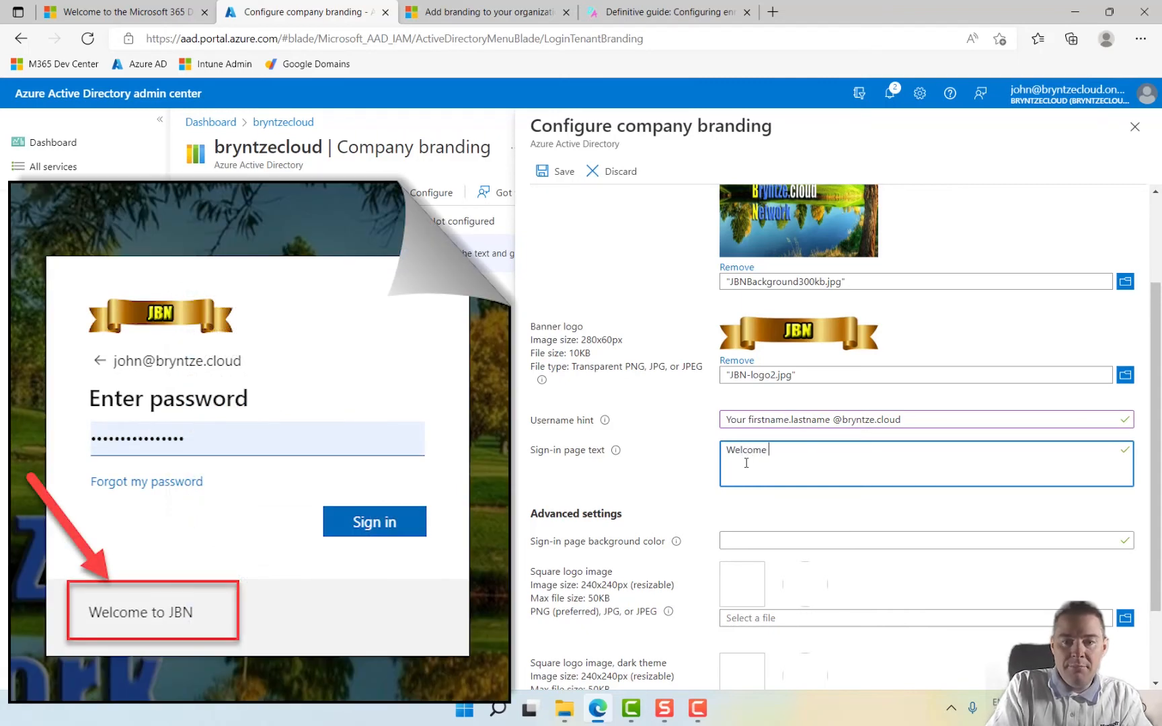
type("to JBN")
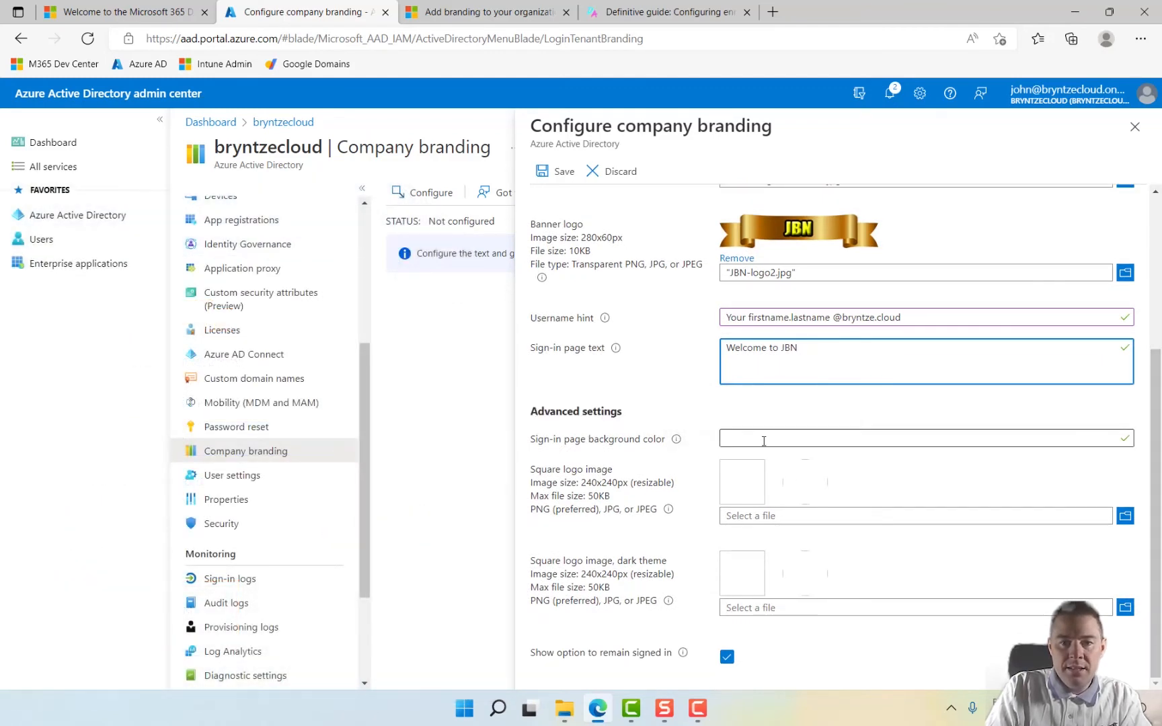
Step: Enter hex #00FF00 as the sign-in background color, correcting mistyped digits
left_click(920, 438)
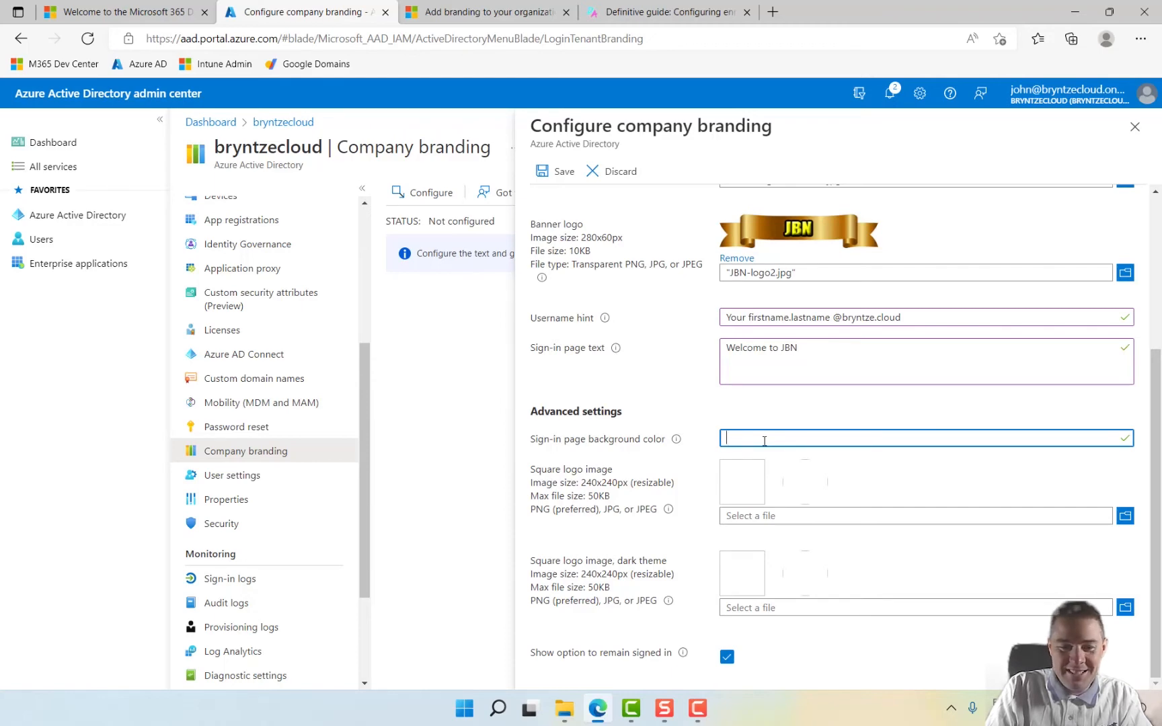
type("#")
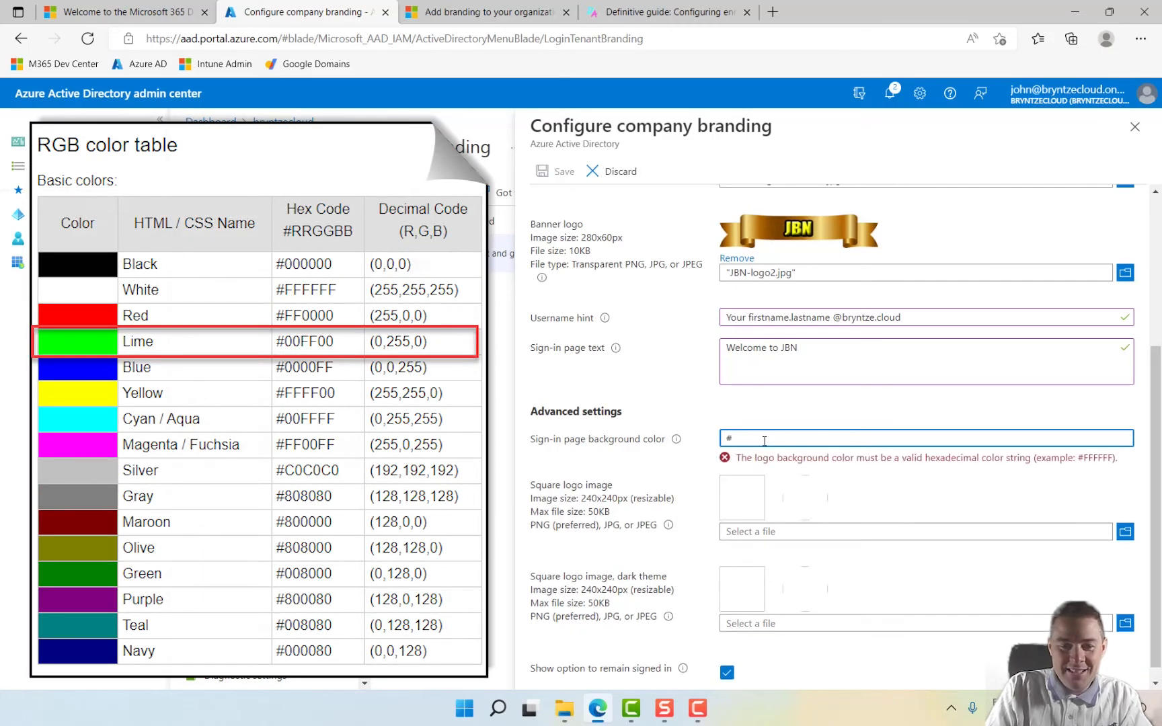
type("F")
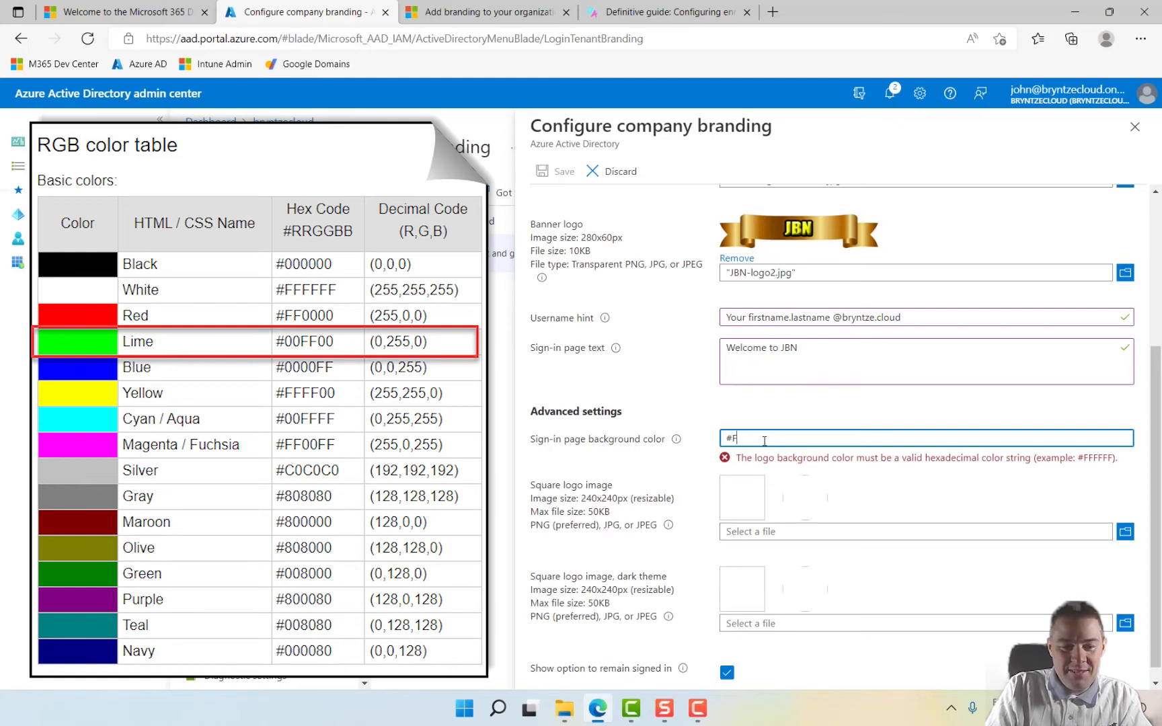
type("F")
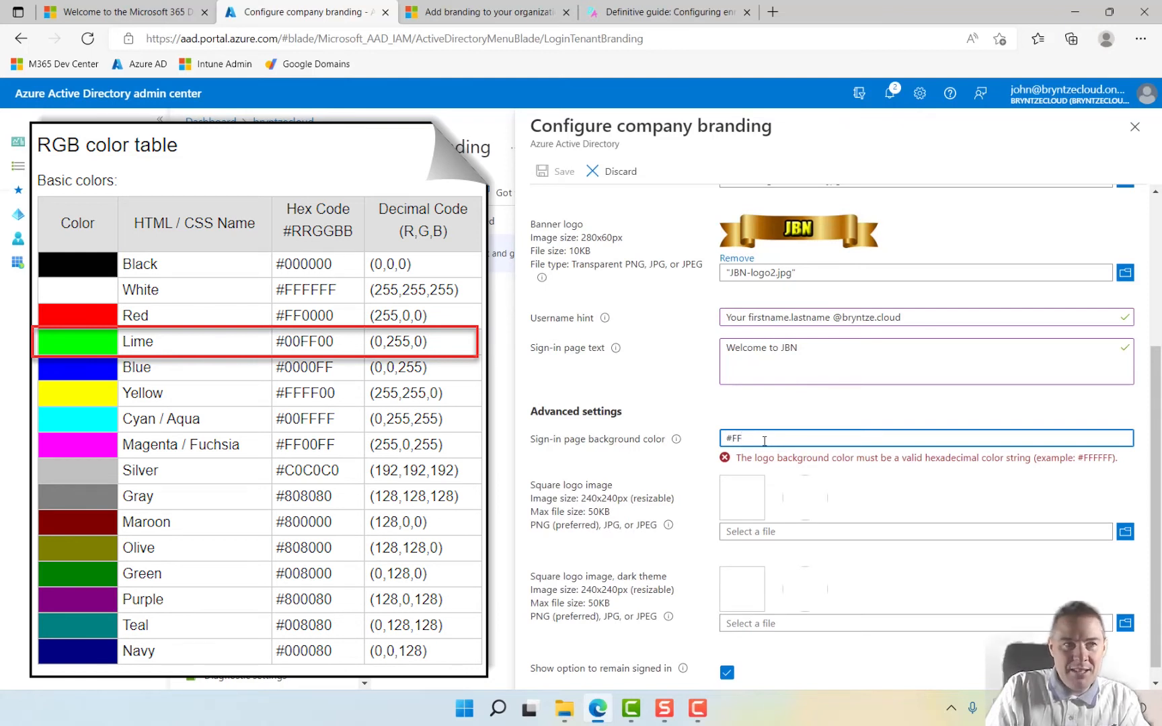
key("Backspace")
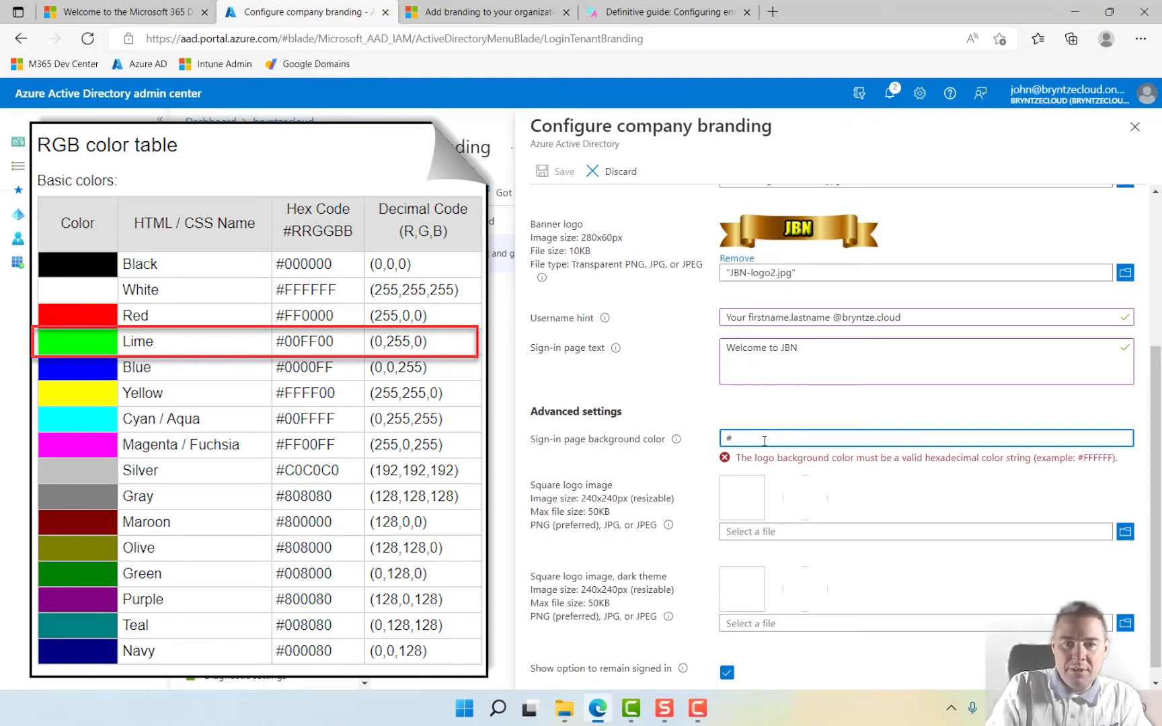
type("00")
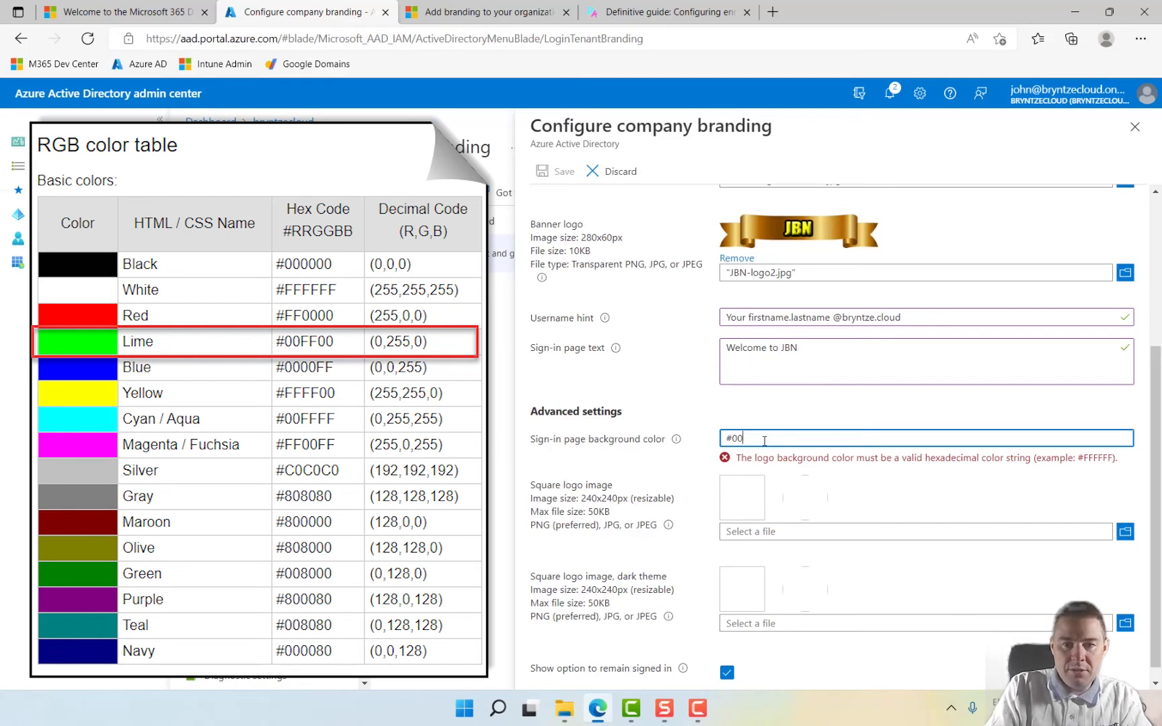
type("FF00")
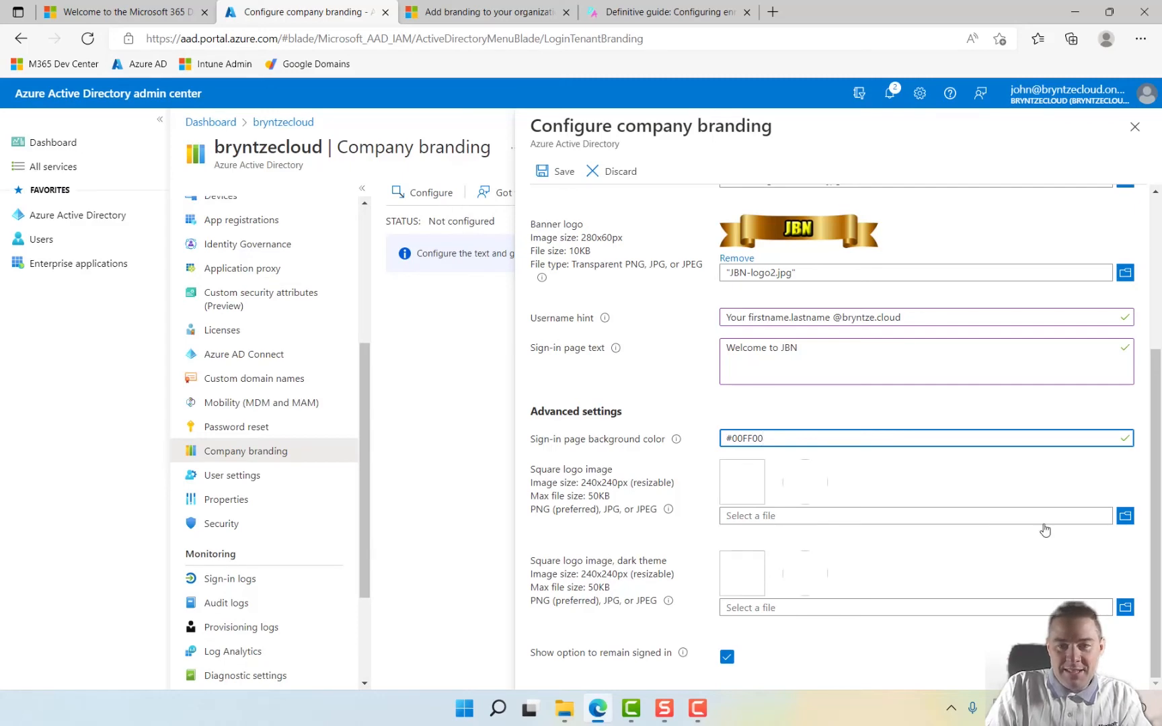
Step: Pick JBN240x240 for the square logo, then upload it for the dark-theme square logo
left_click(1126, 516)
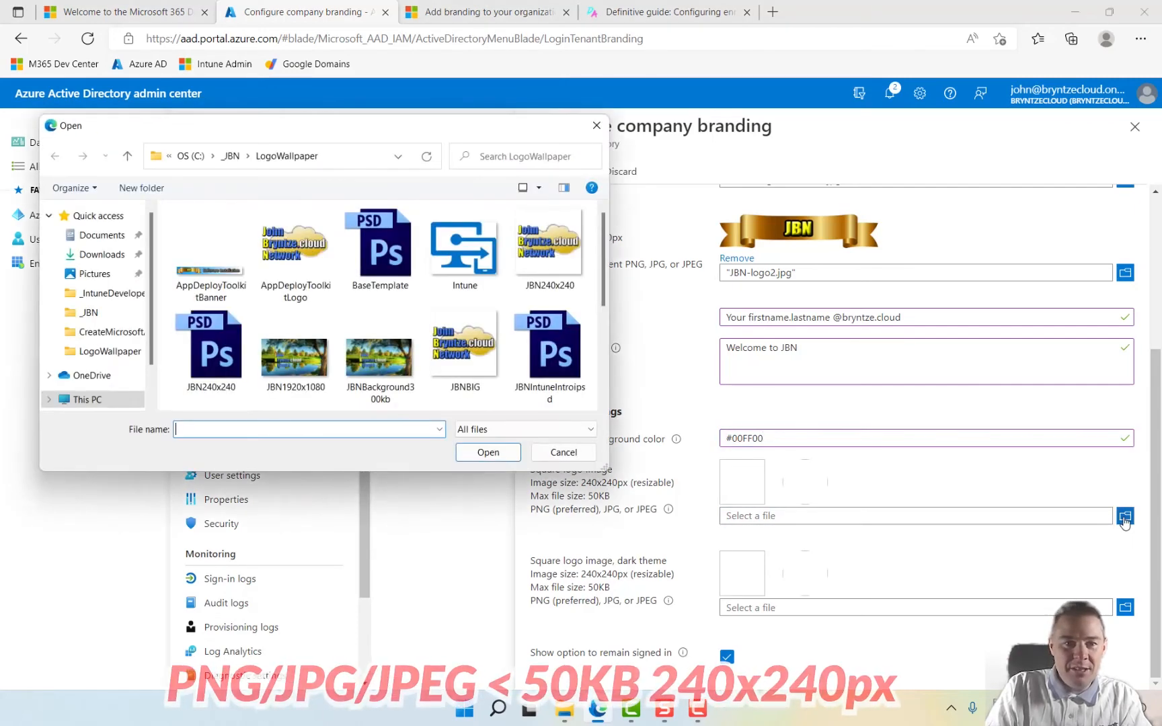
left_click(549, 240)
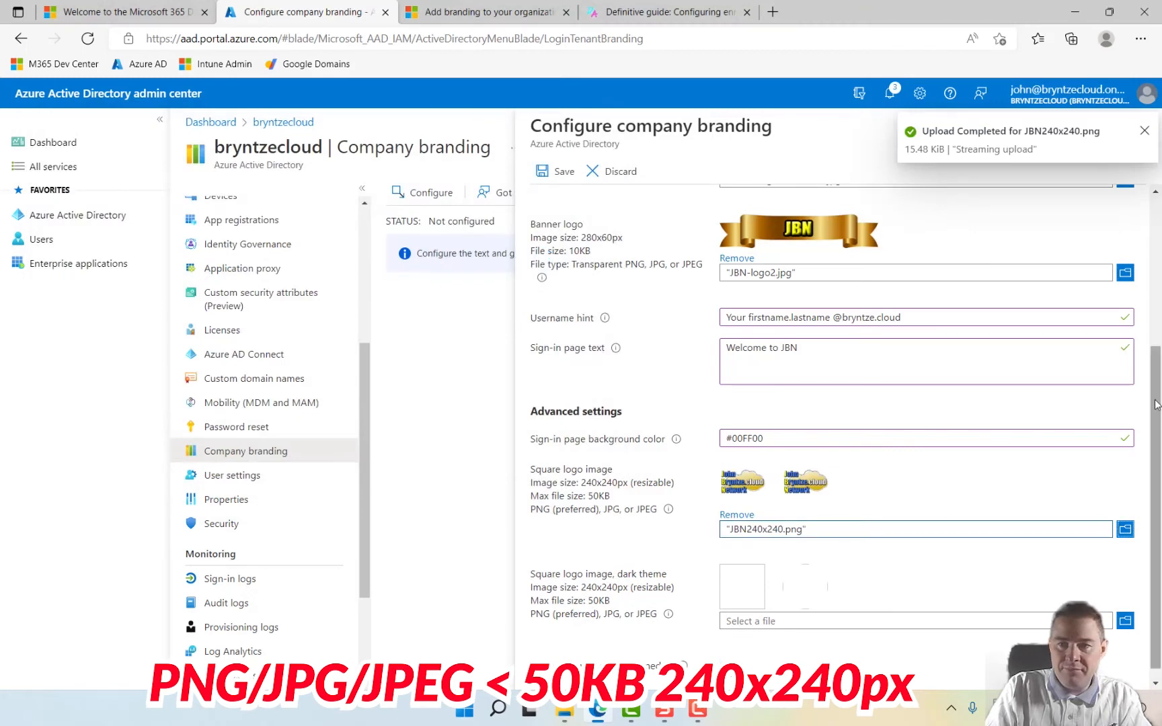
scroll("down", 3)
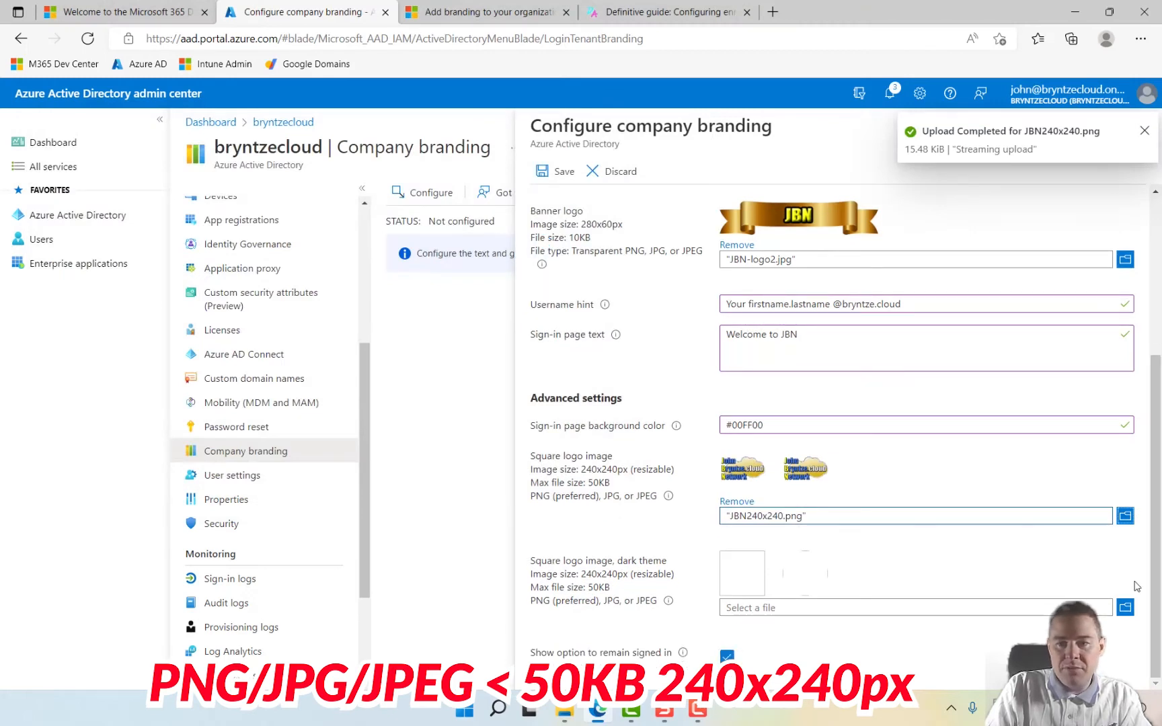
left_click(1125, 607)
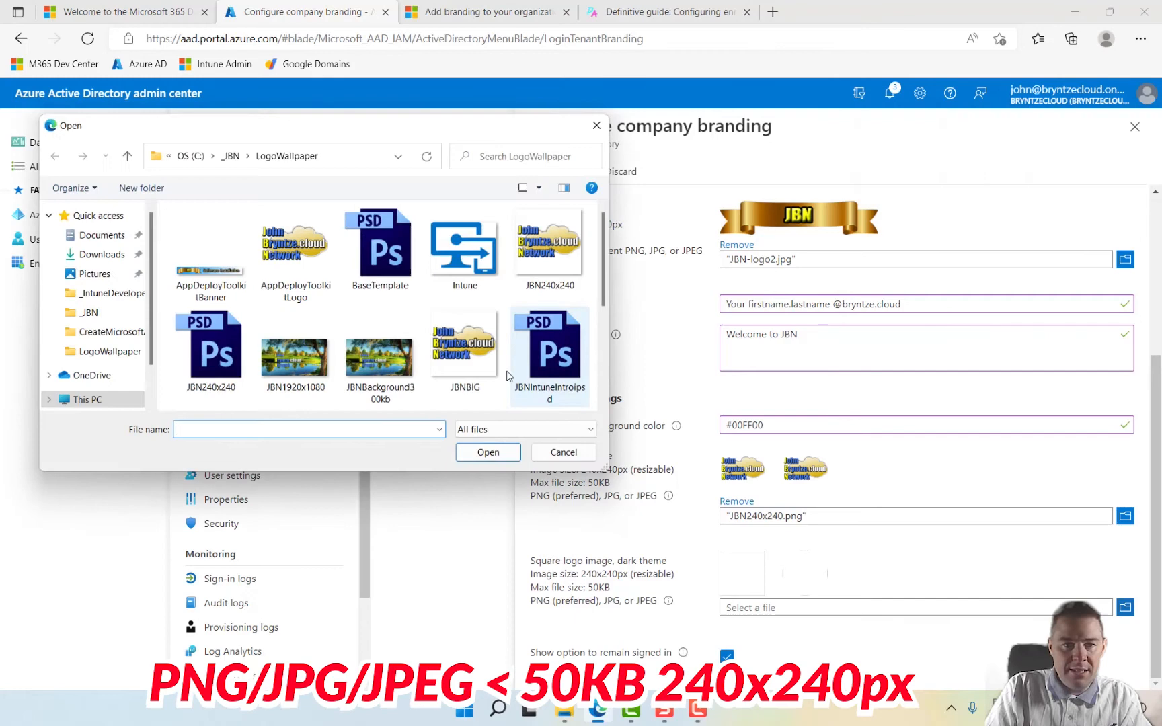
left_click(550, 249)
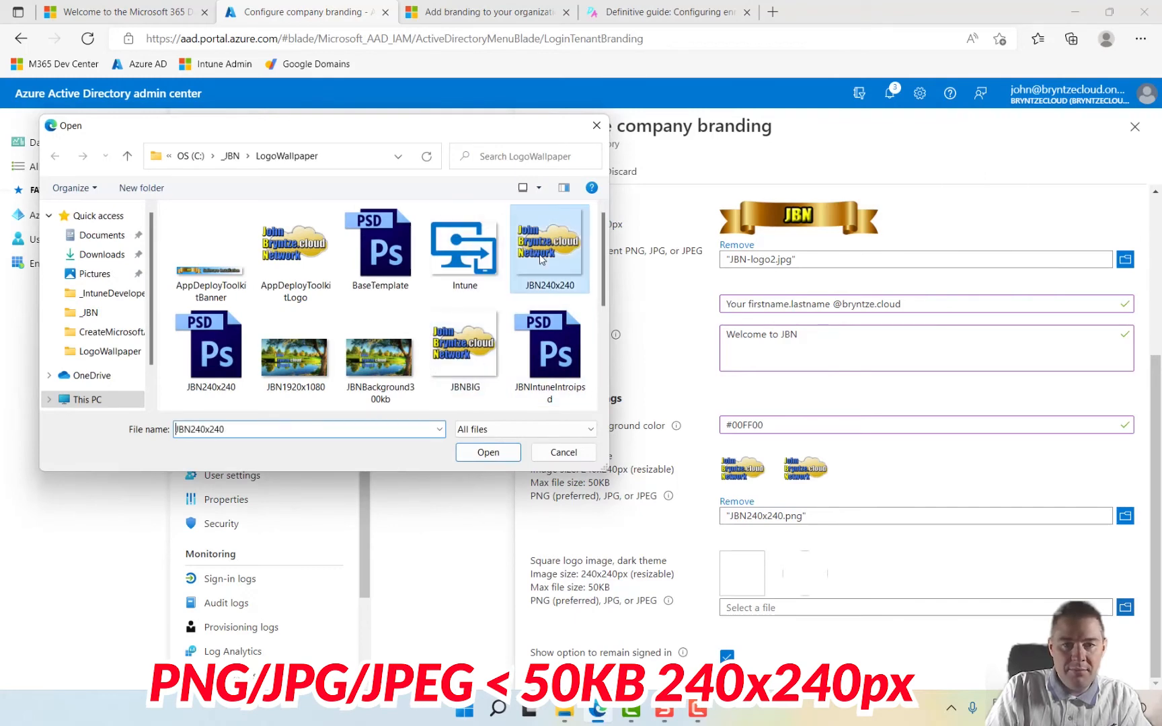
left_click(488, 452)
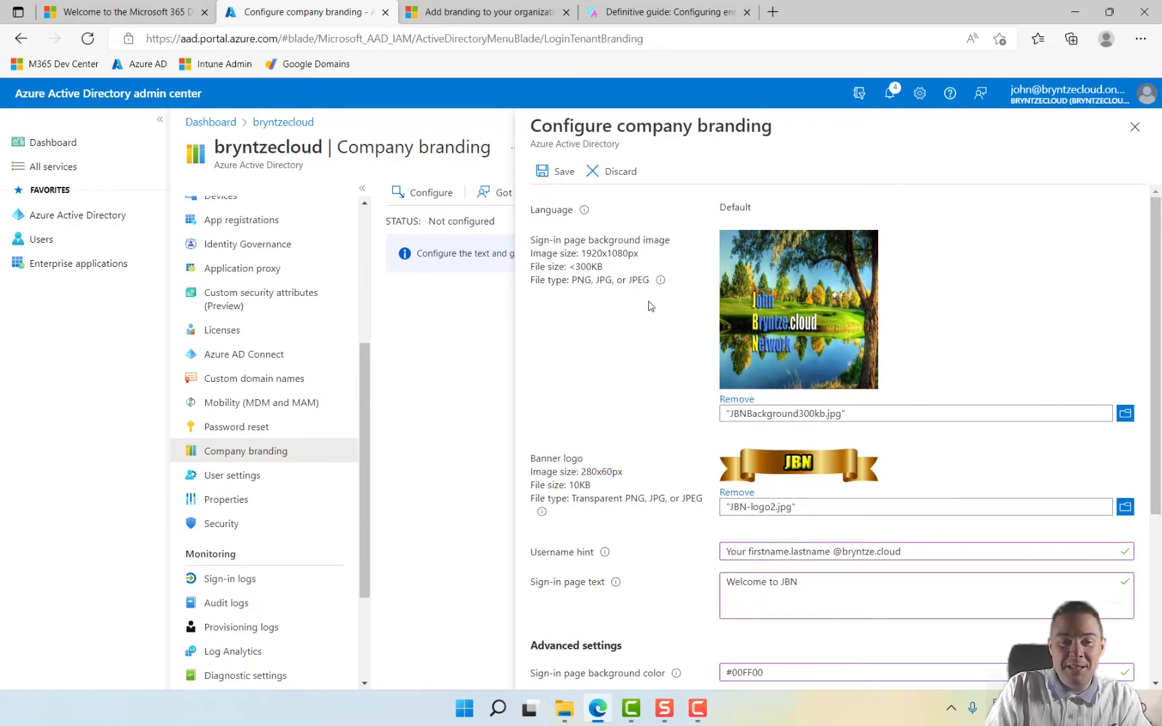
mouse_move(583, 260)
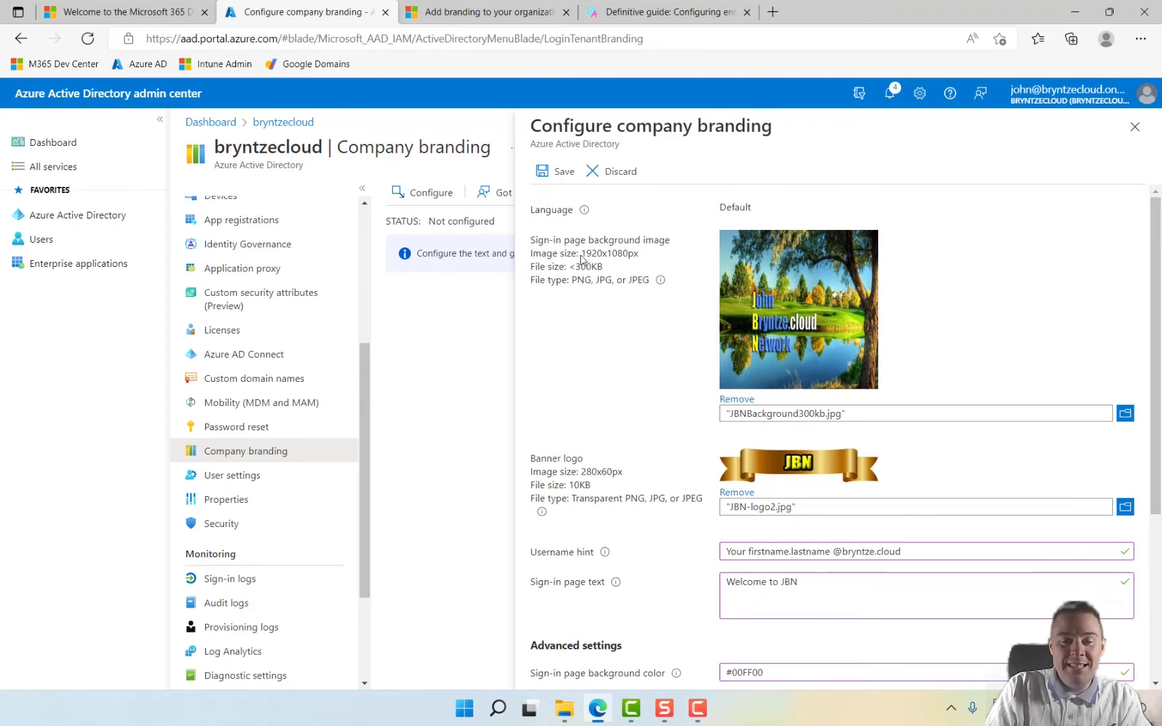
Step: Check the 300KB background limit, save the branding, and review the Default locale
double_click(604, 254)
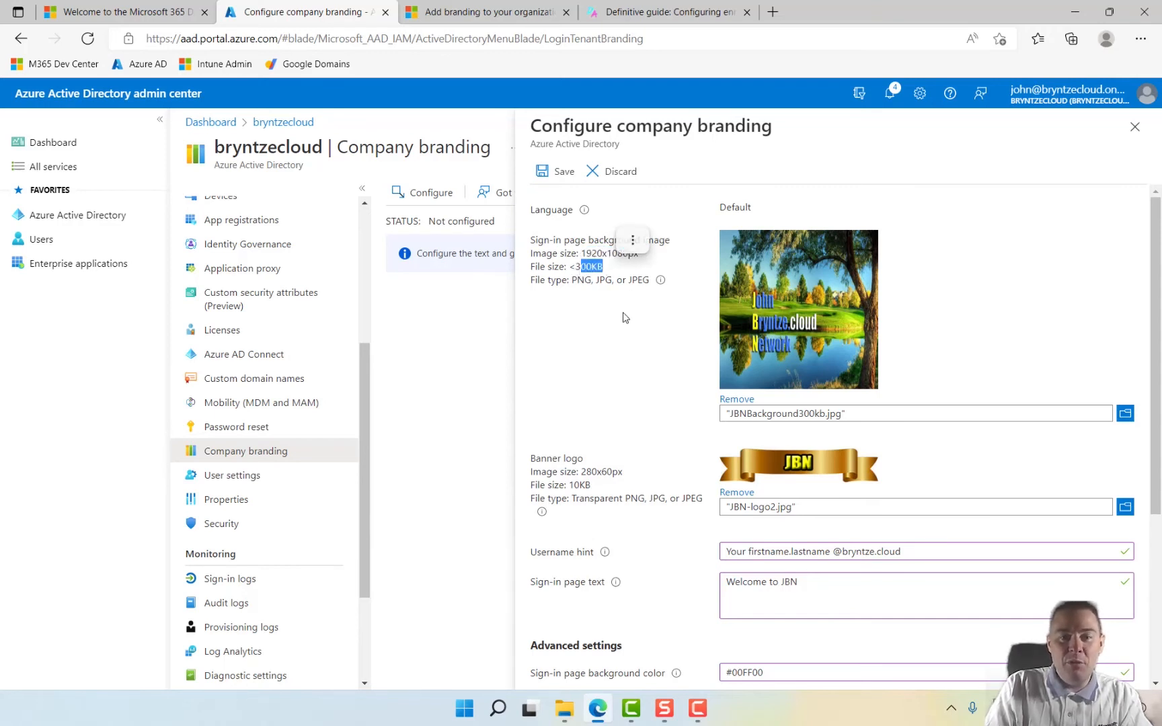
left_click(554, 172)
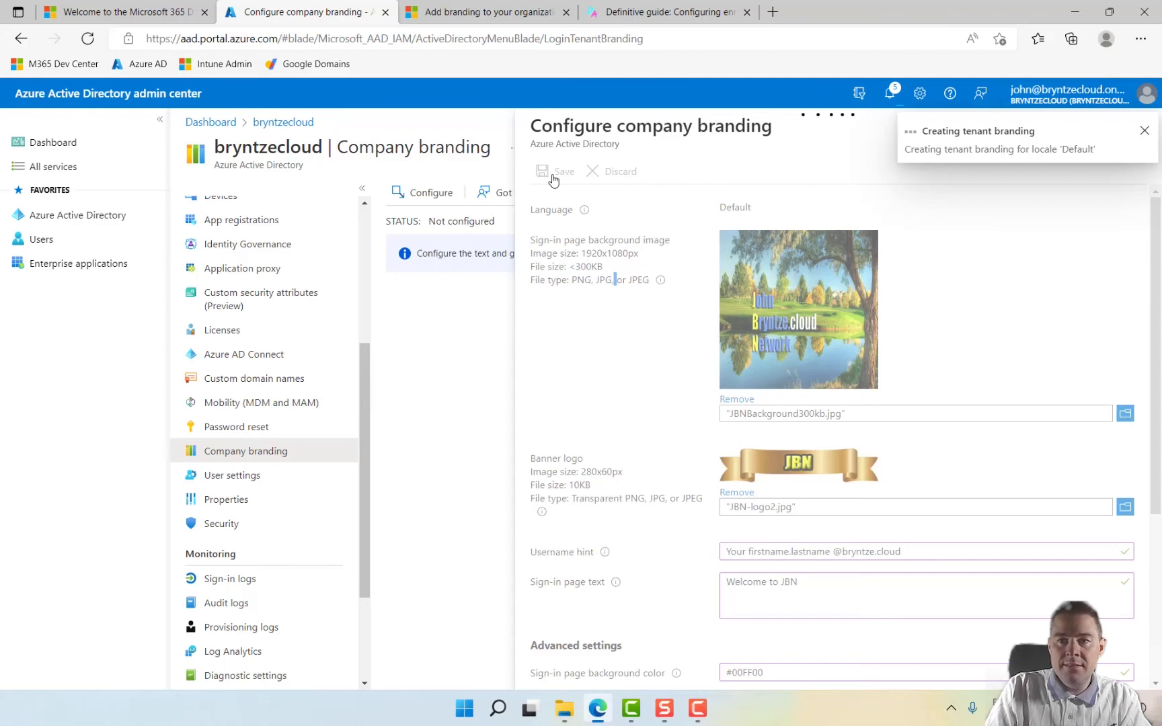
left_click(553, 171)
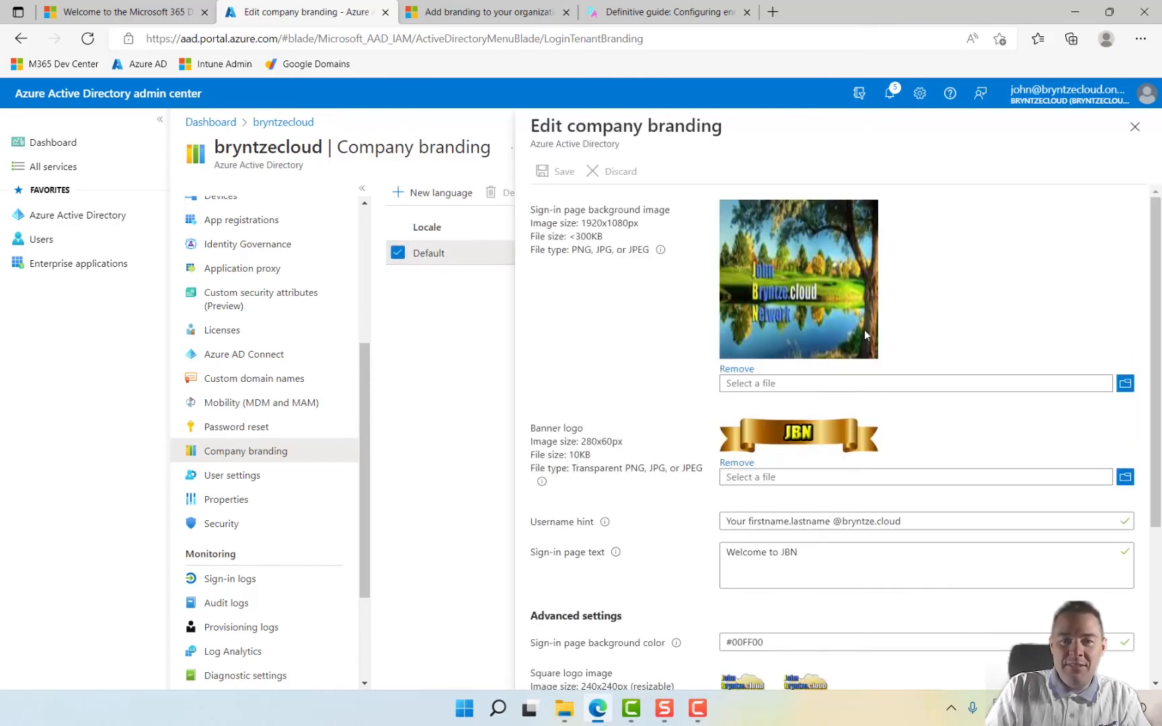
scroll("down", 3)
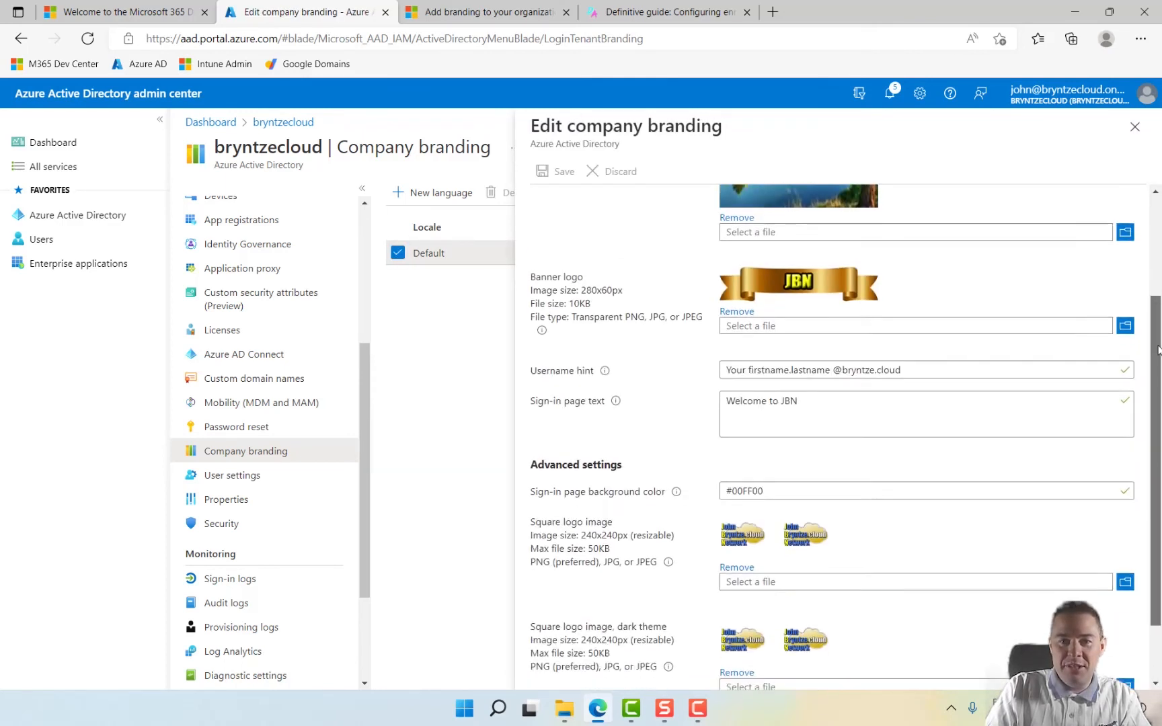
left_click(1142, 39)
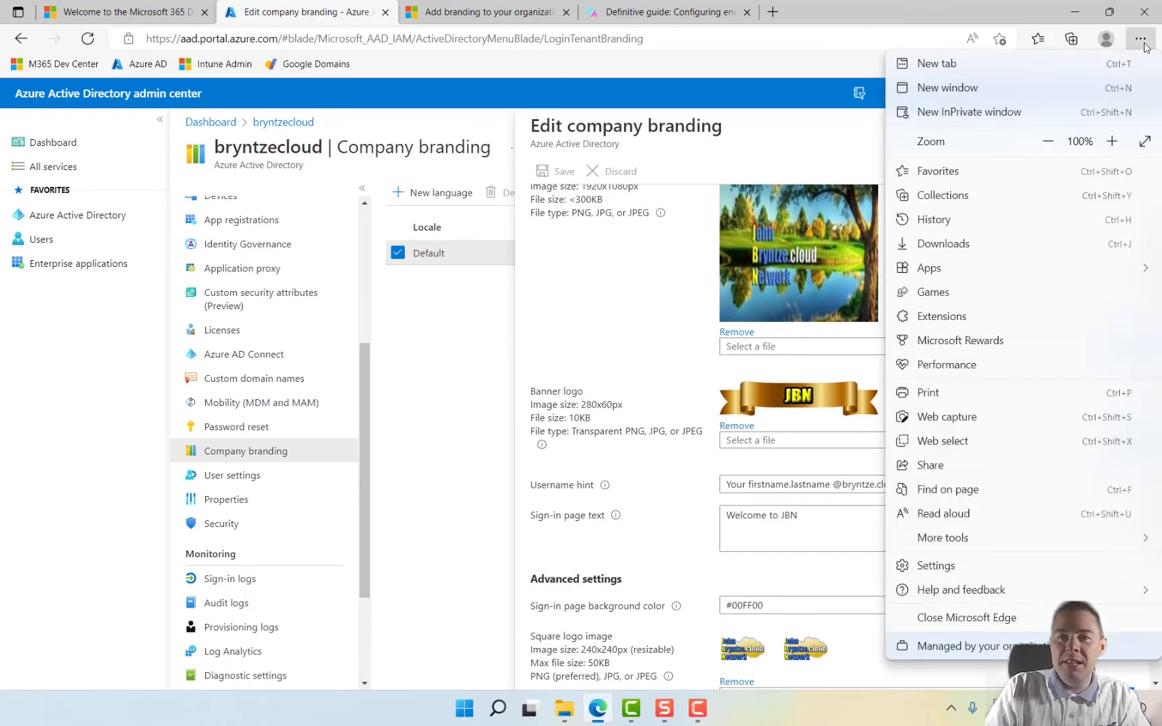
Step: Open a new InPrivate window from the Edge menu
left_click(968, 112)
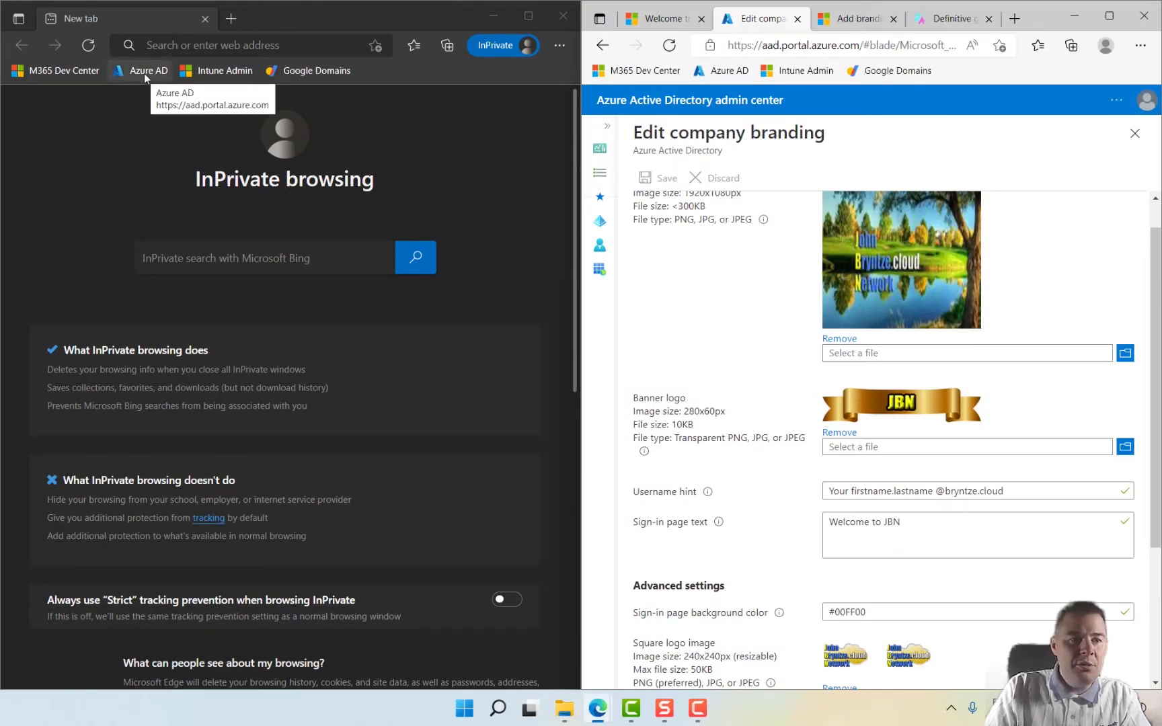
Step: Sign in to Azure AD in the InPrivate window, comparing the green branded page to settings
left_click(140, 70)
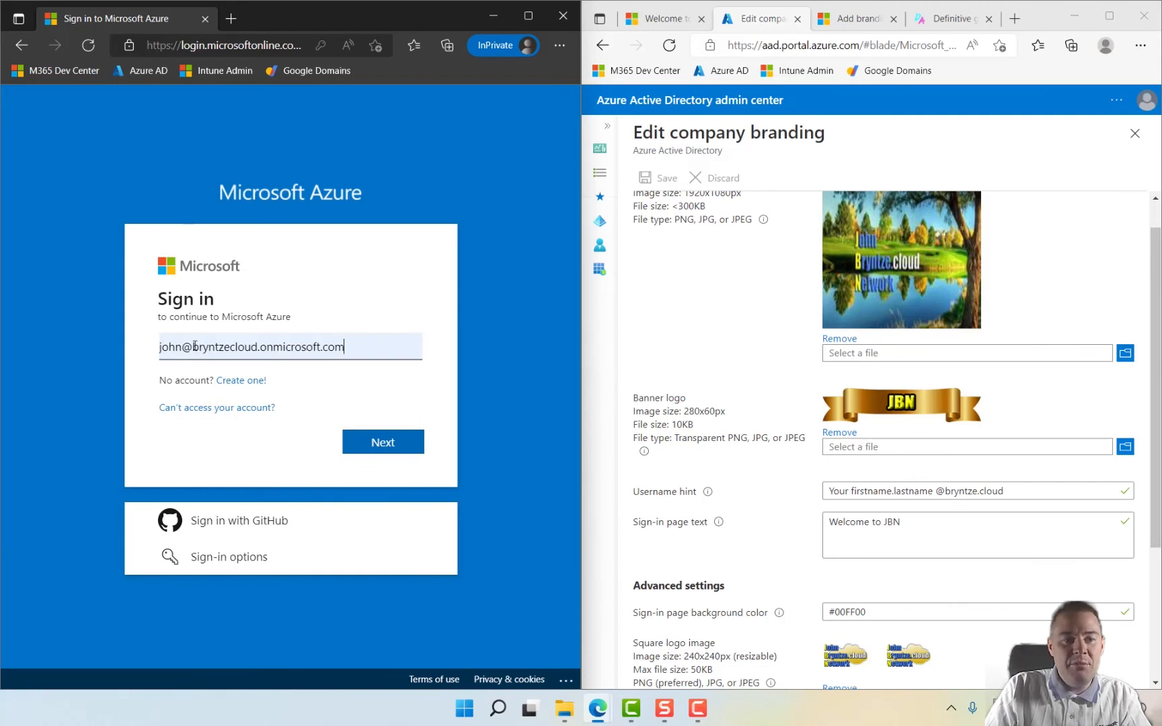
mouse_move(352, 411)
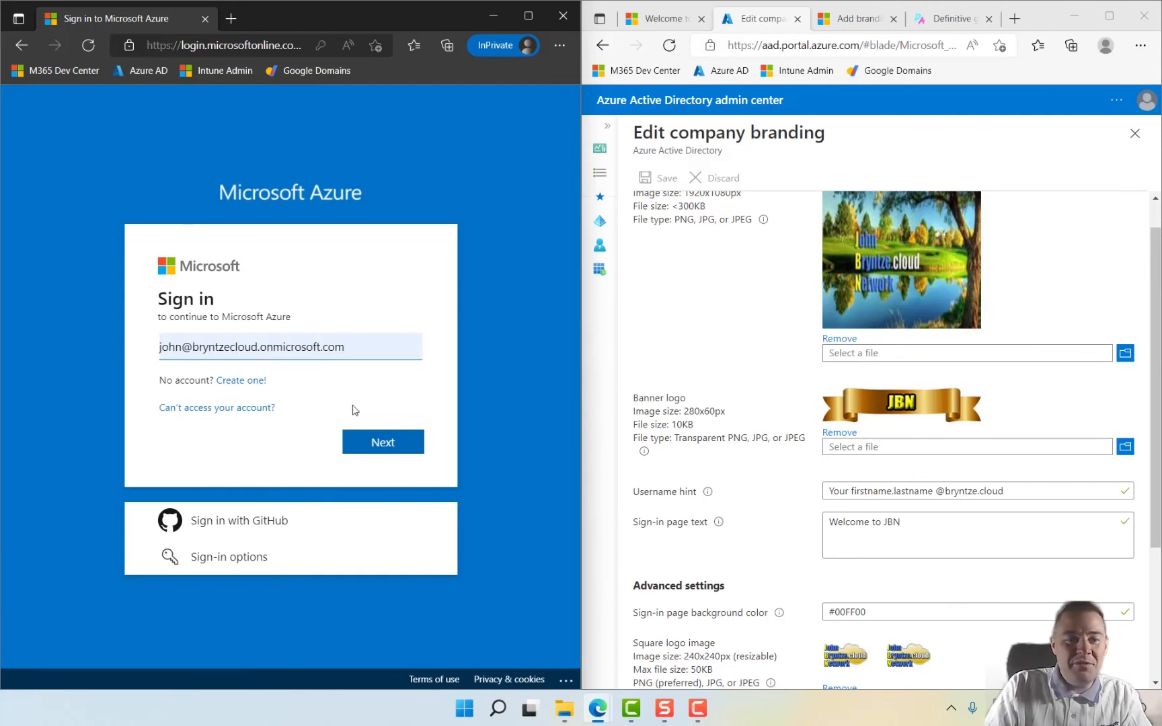
left_click(383, 442)
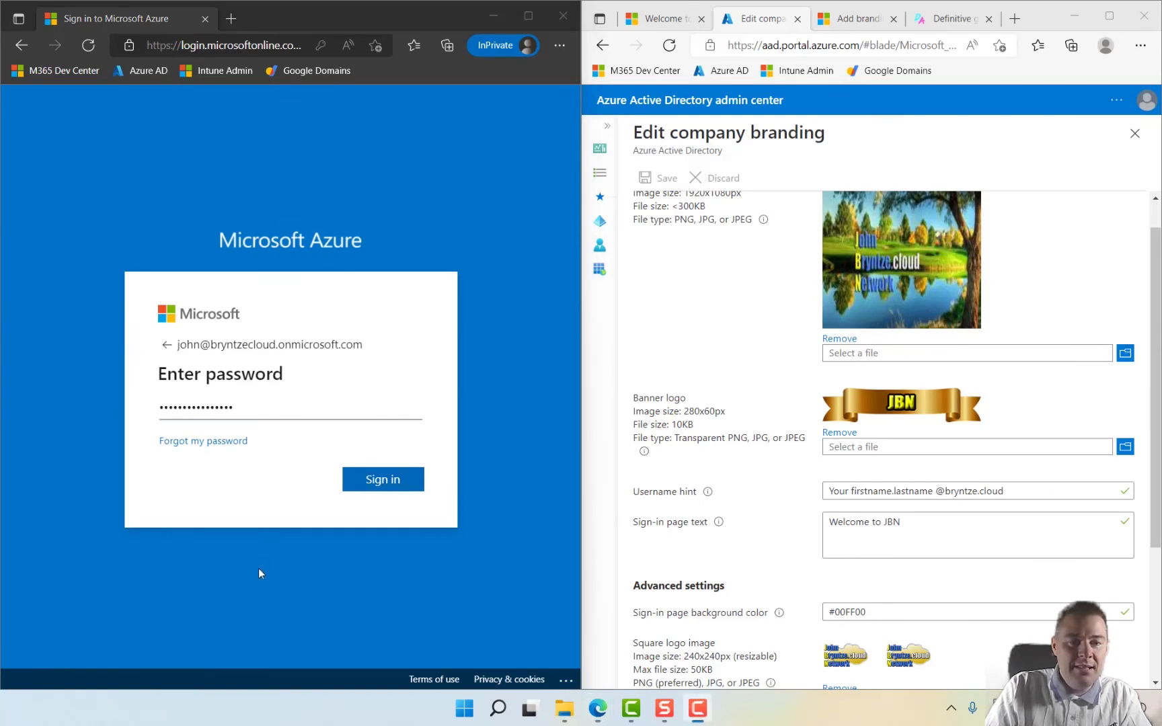
left_click(384, 480)
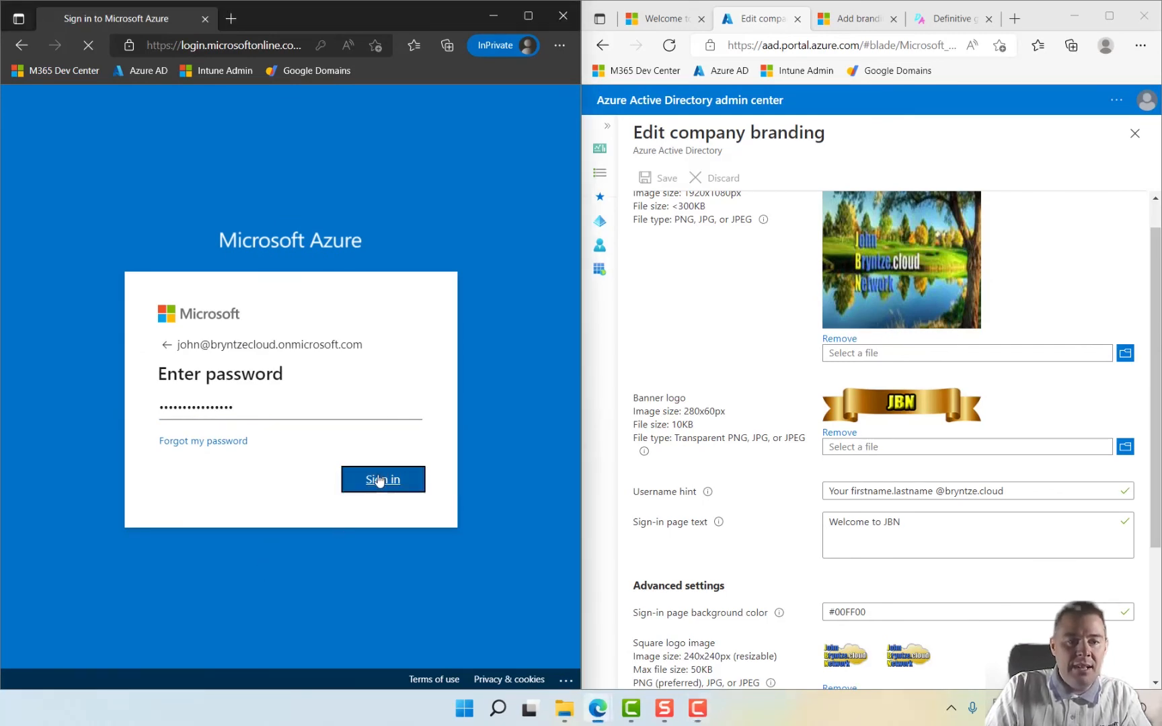
left_click(383, 479)
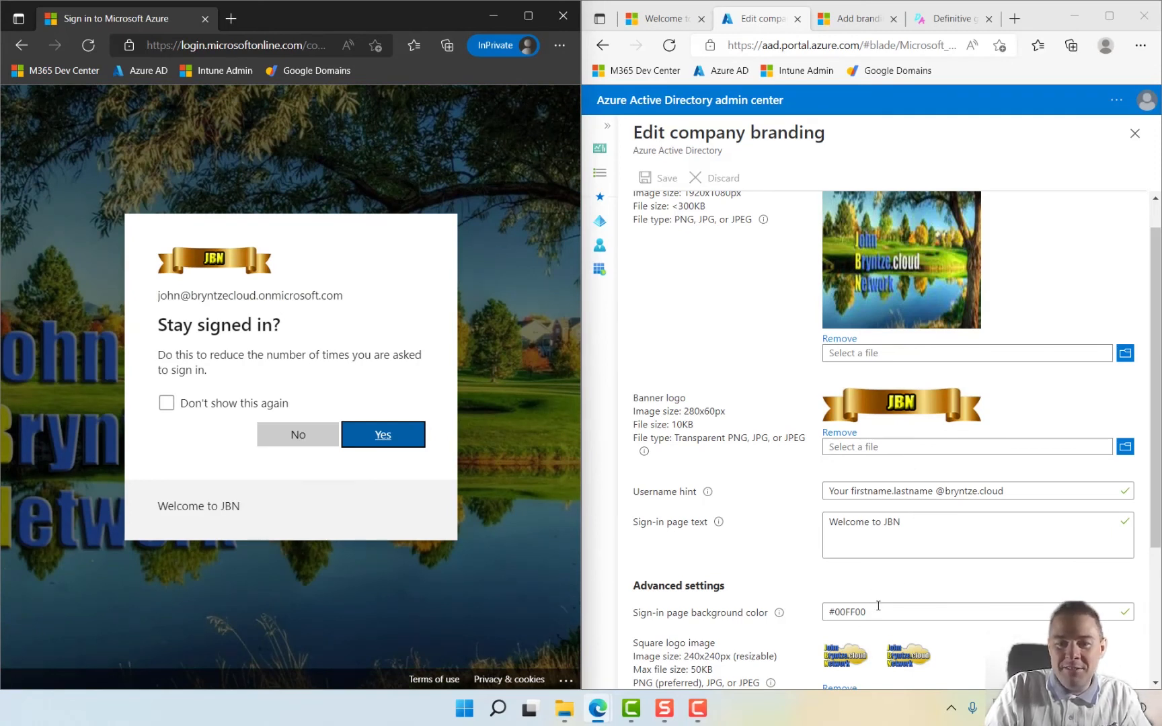
triple_click(878, 612)
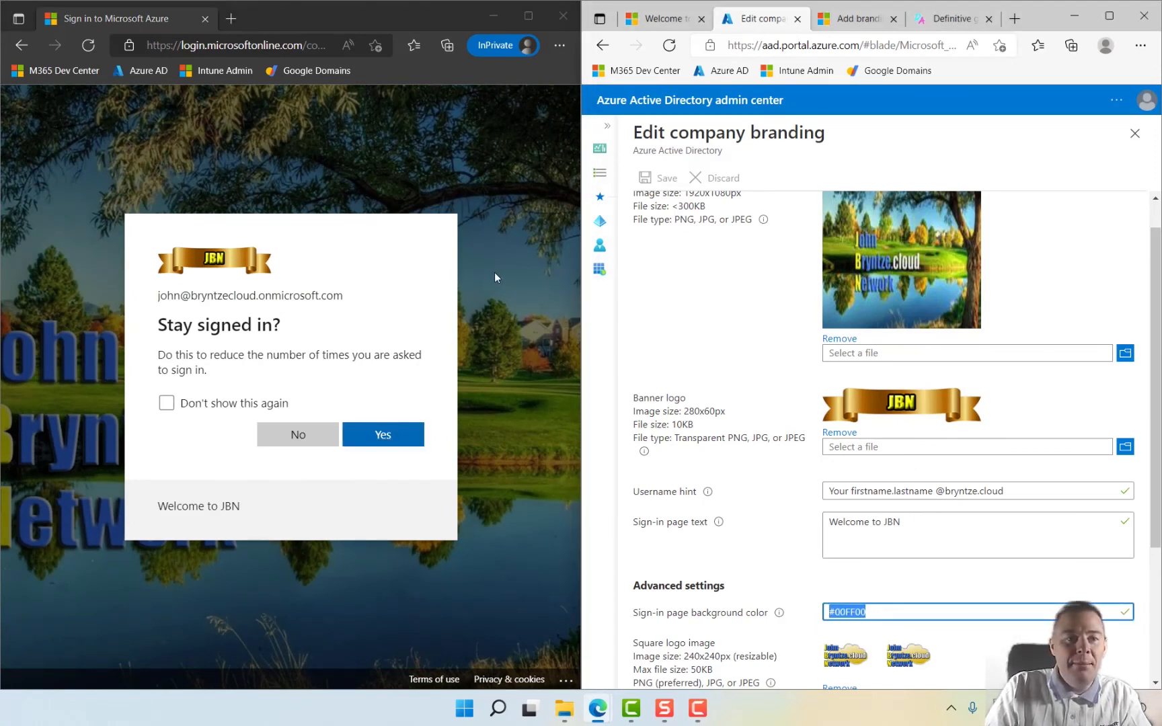
mouse_move(509, 220)
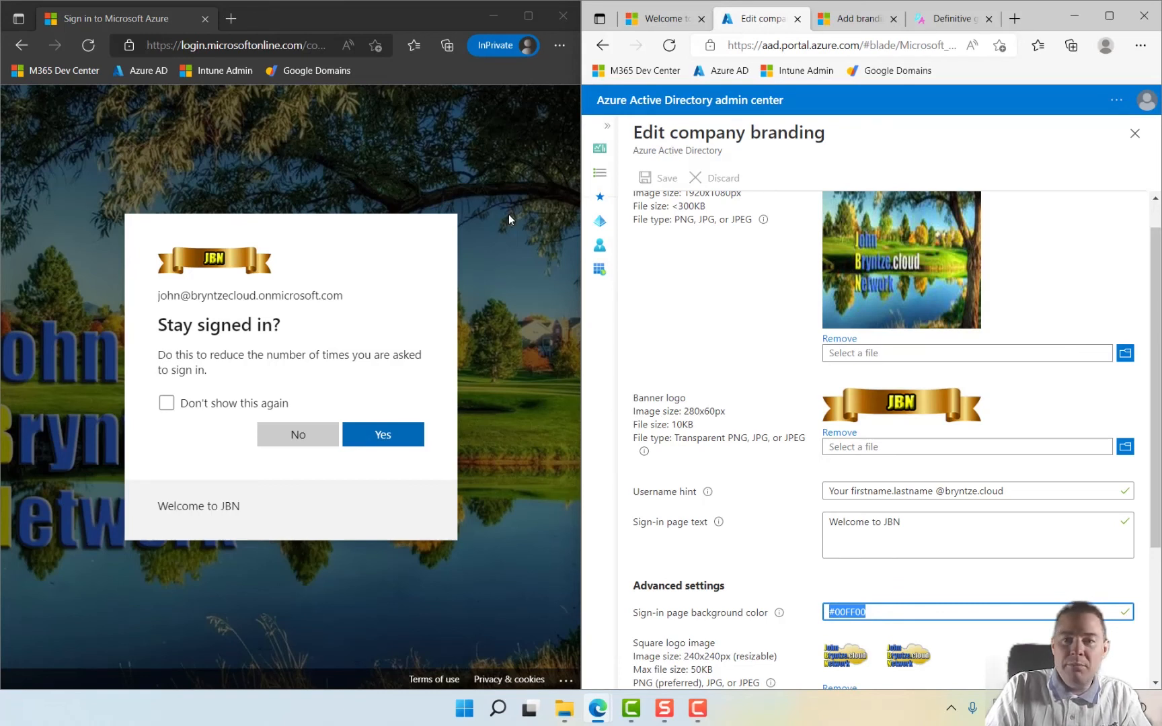
mouse_move(225, 275)
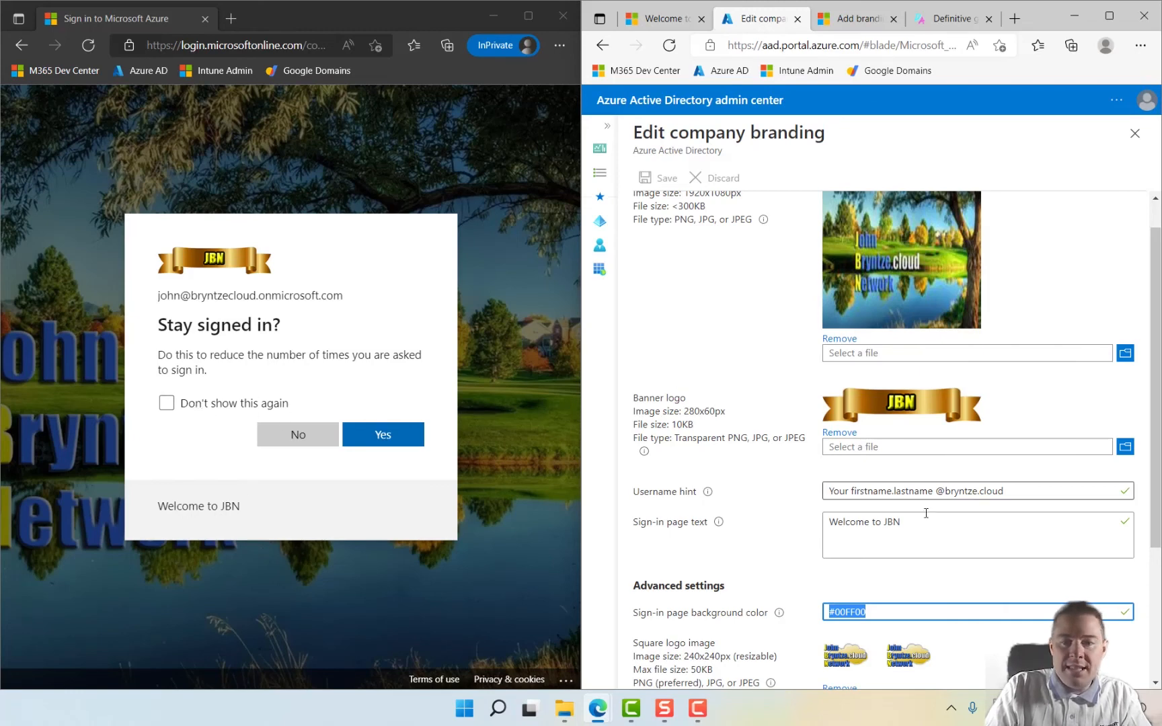
scroll("down", 3)
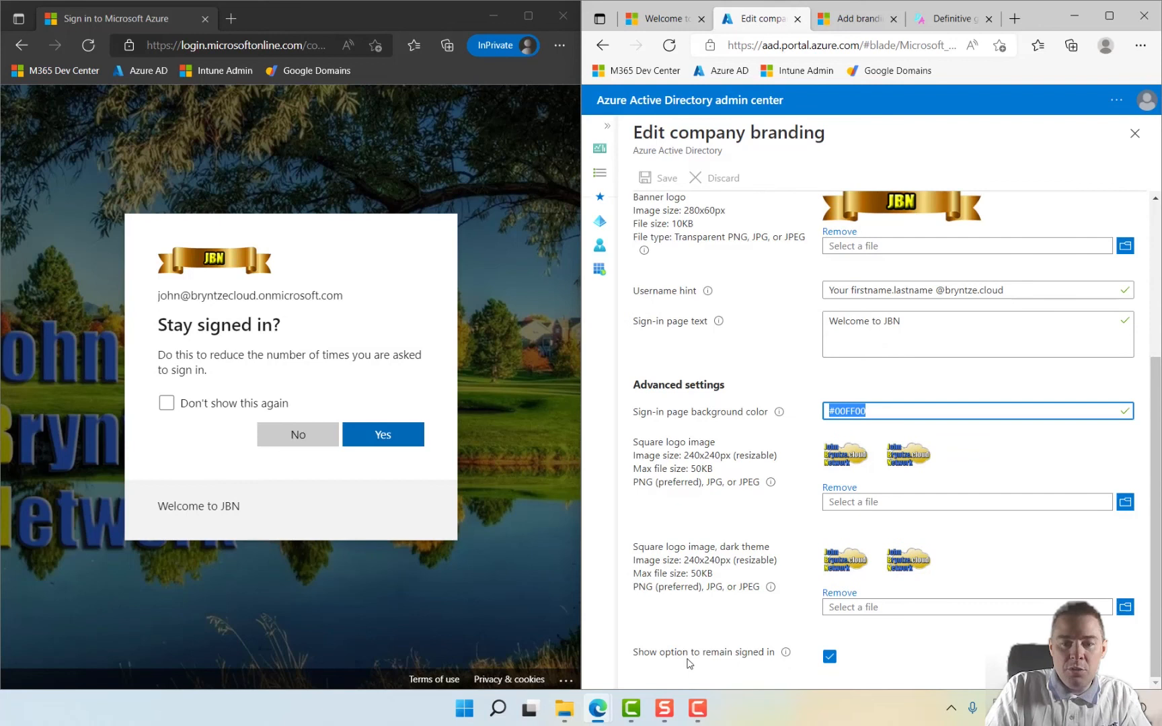
mouse_move(785, 653)
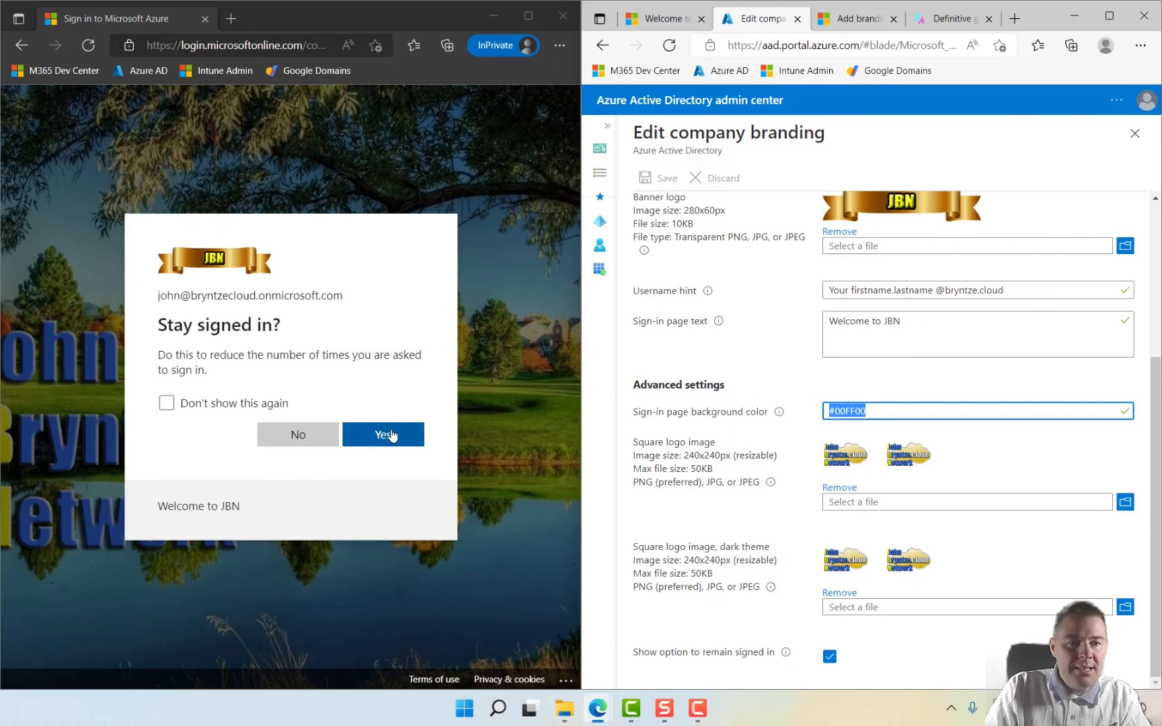
left_click(384, 434)
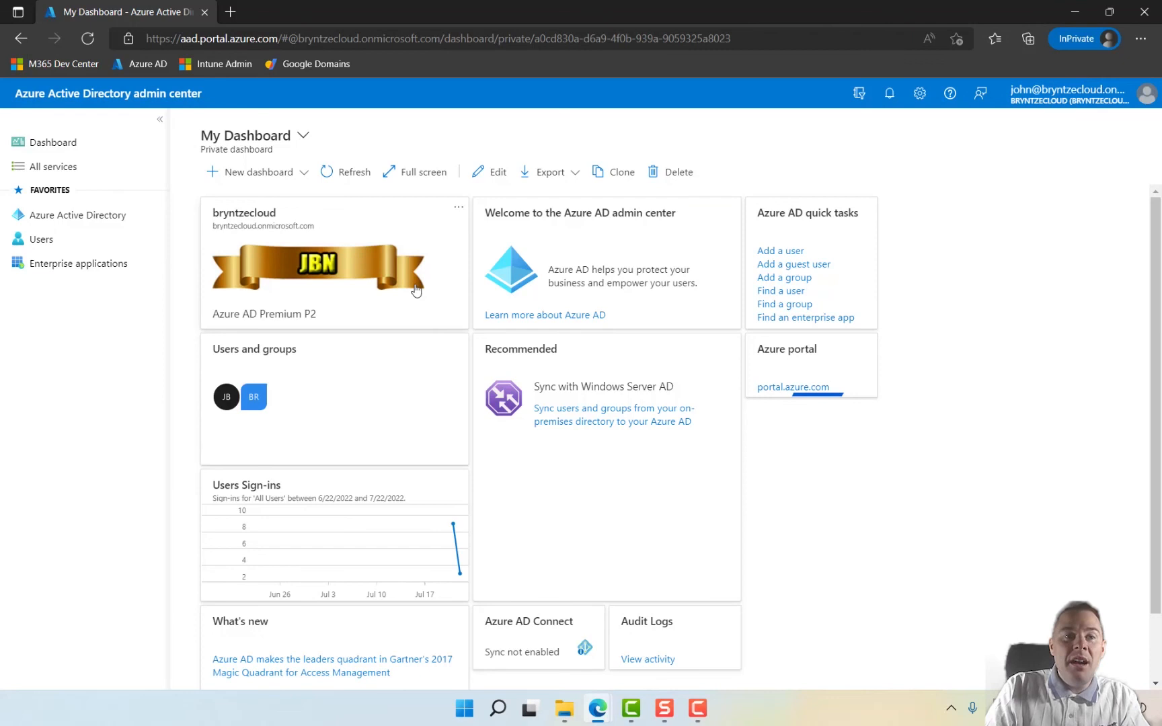
mouse_move(468, 162)
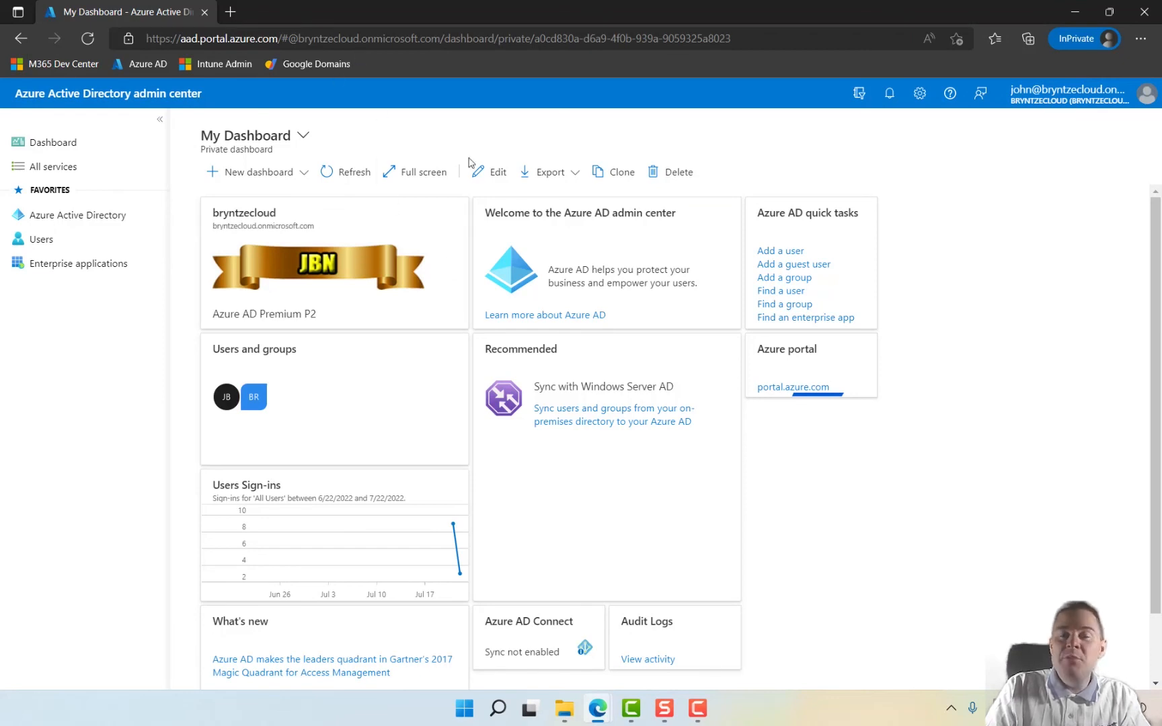